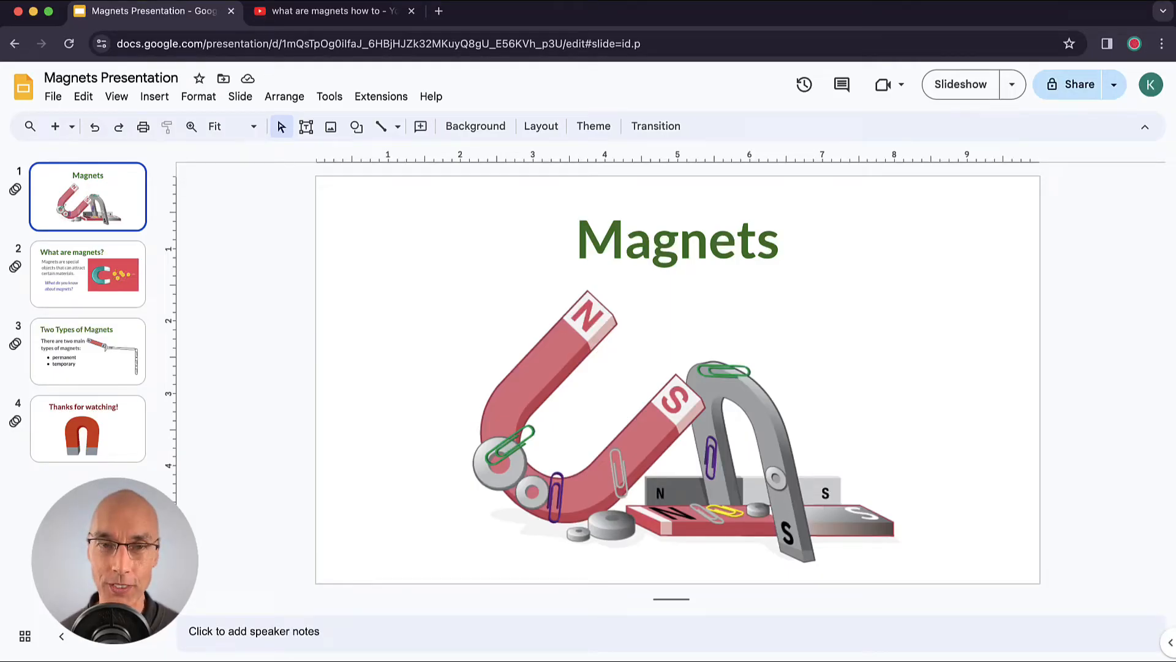
Step through slide 2 'What are magnets?' to slide 3 'Two Types of Magnets'.
{"action": "left_click", "coordinate": [88, 273]}
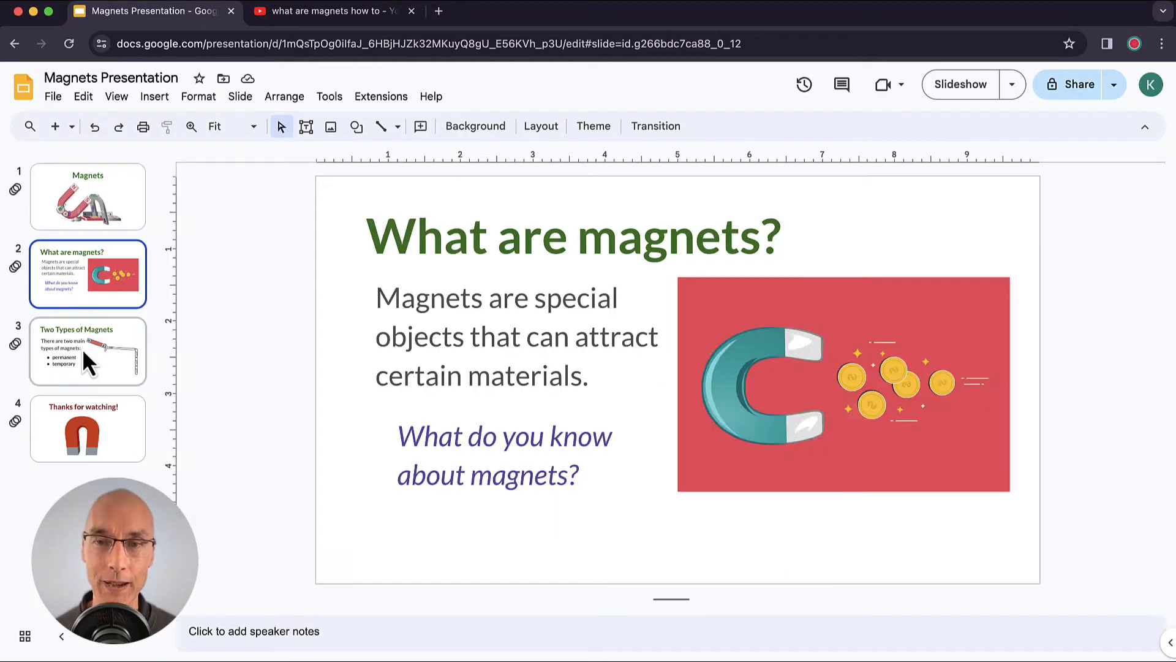
{"action": "left_click", "coordinate": [87, 351]}
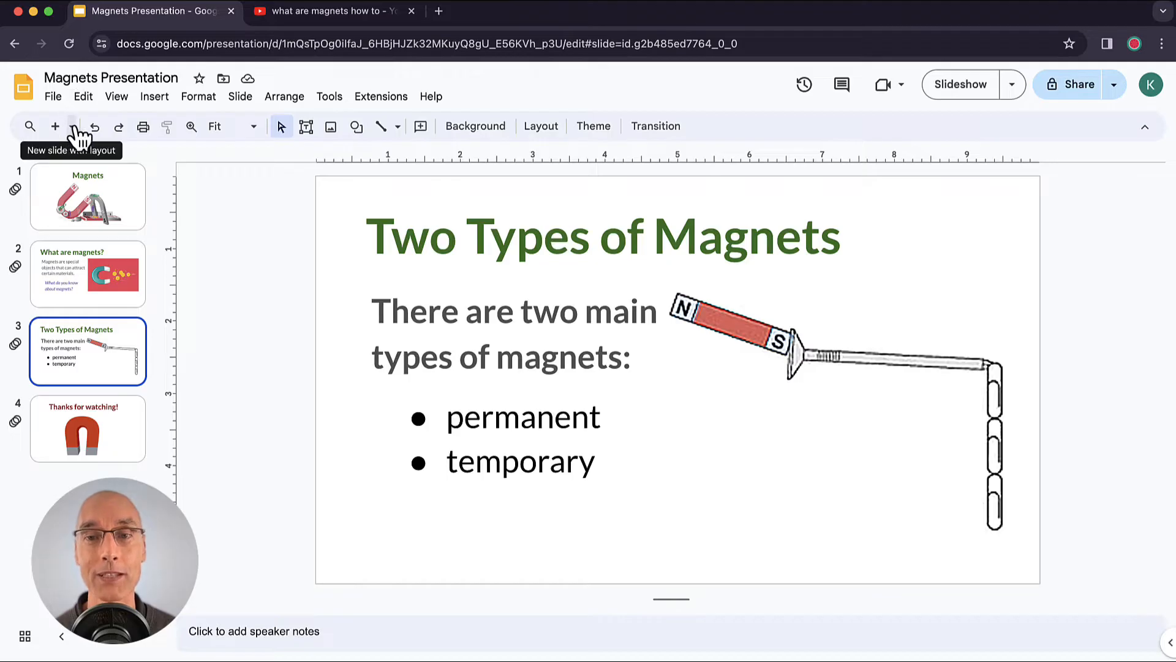
Add a new slide with the Blank layout after 'Two Types of Magnets'.
{"action": "left_click", "coordinate": [71, 126]}
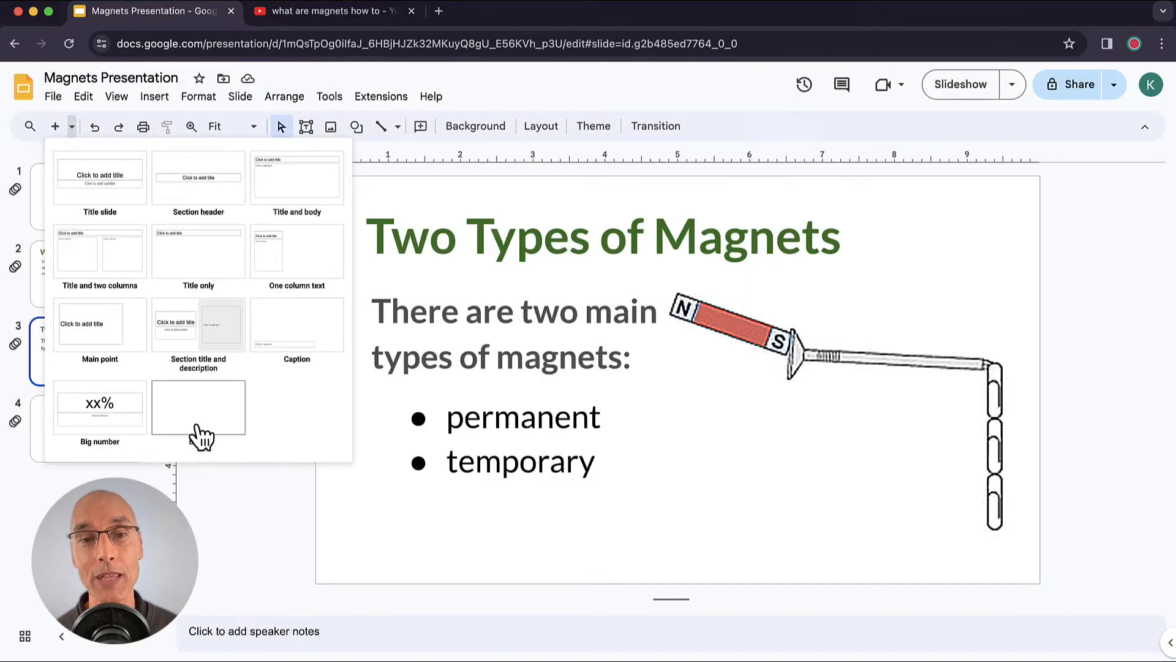
{"action": "left_click", "coordinate": [198, 408]}
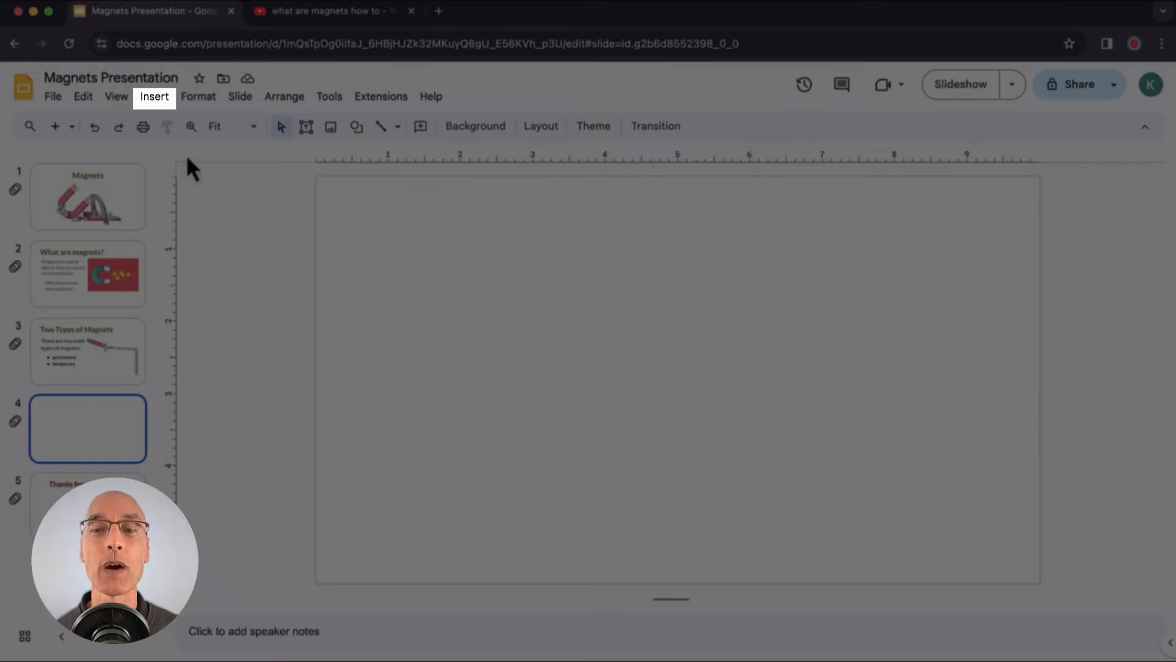
Open Insert > Video, try a 'magnets' search, back out, and switch to YouTube.
{"action": "left_click", "coordinate": [153, 96]}
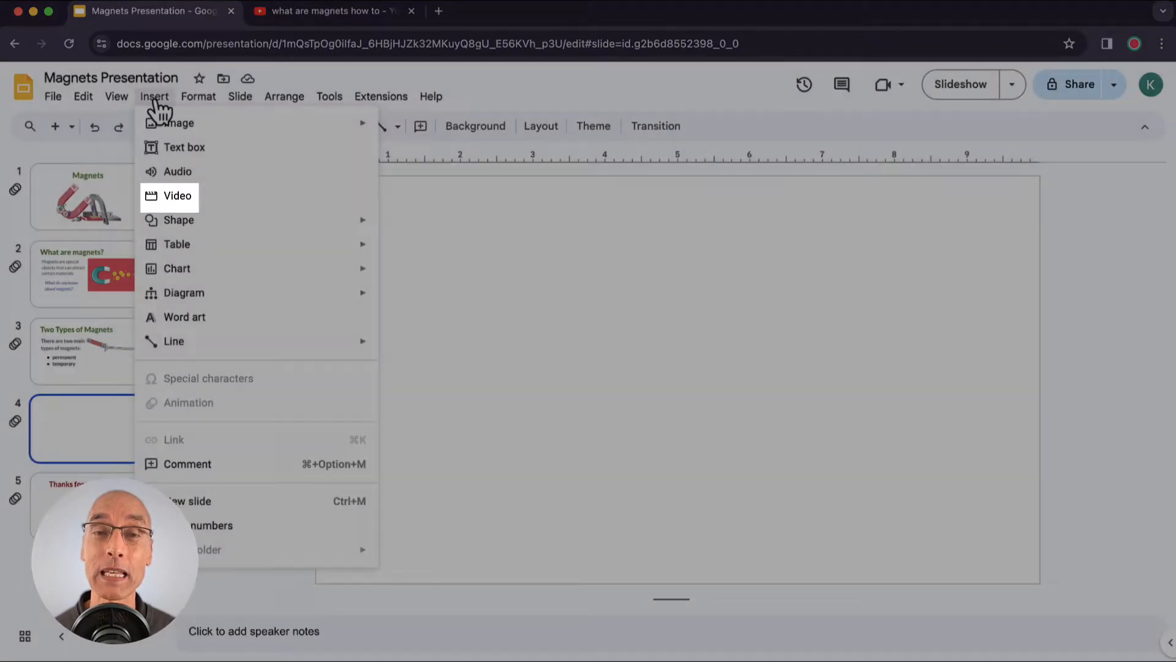
{"action": "left_click", "coordinate": [178, 194]}
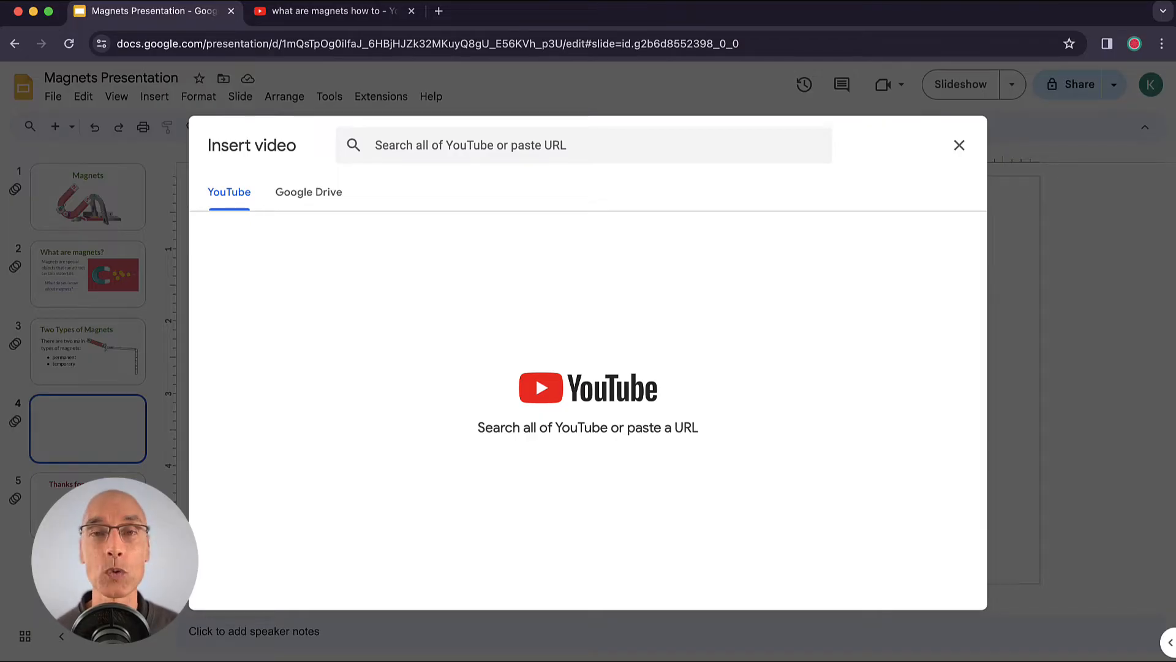
{"action": "mouse_move", "coordinate": [220, 420]}
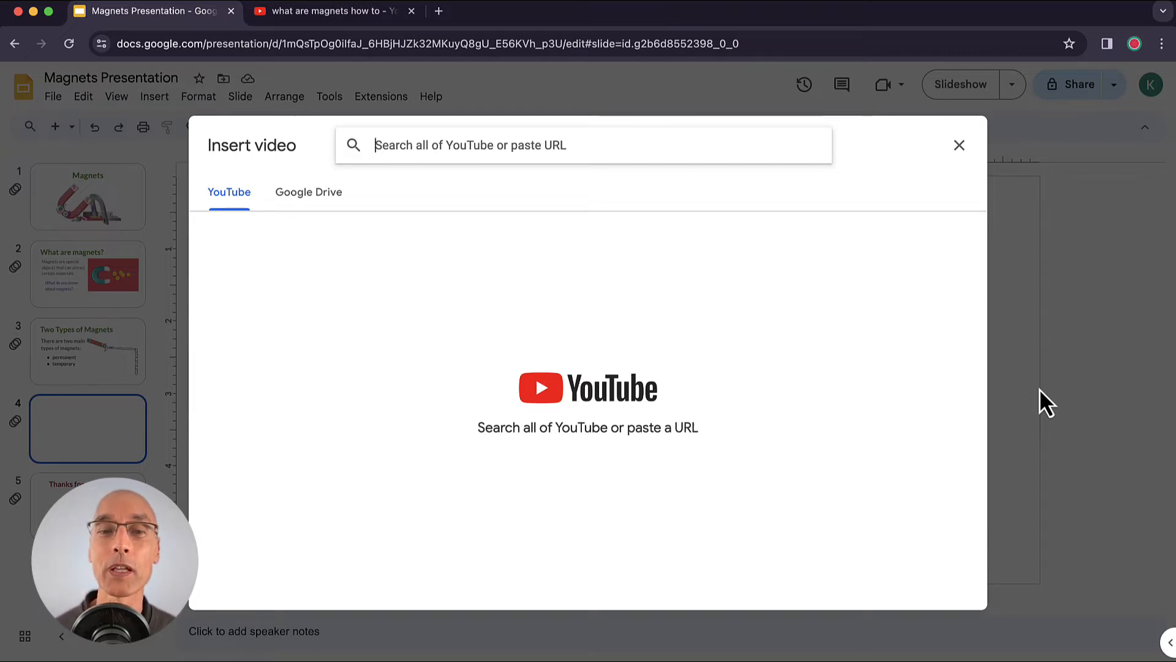
{"action": "type", "text": "m"}
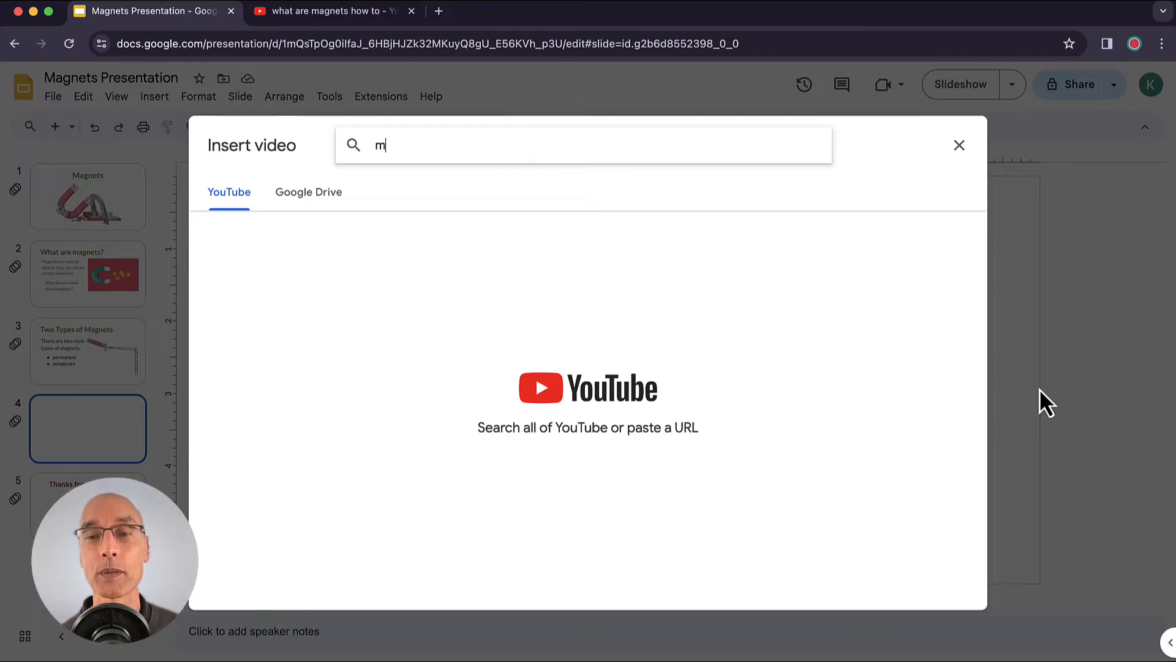
{"action": "type", "text": "magnets"}
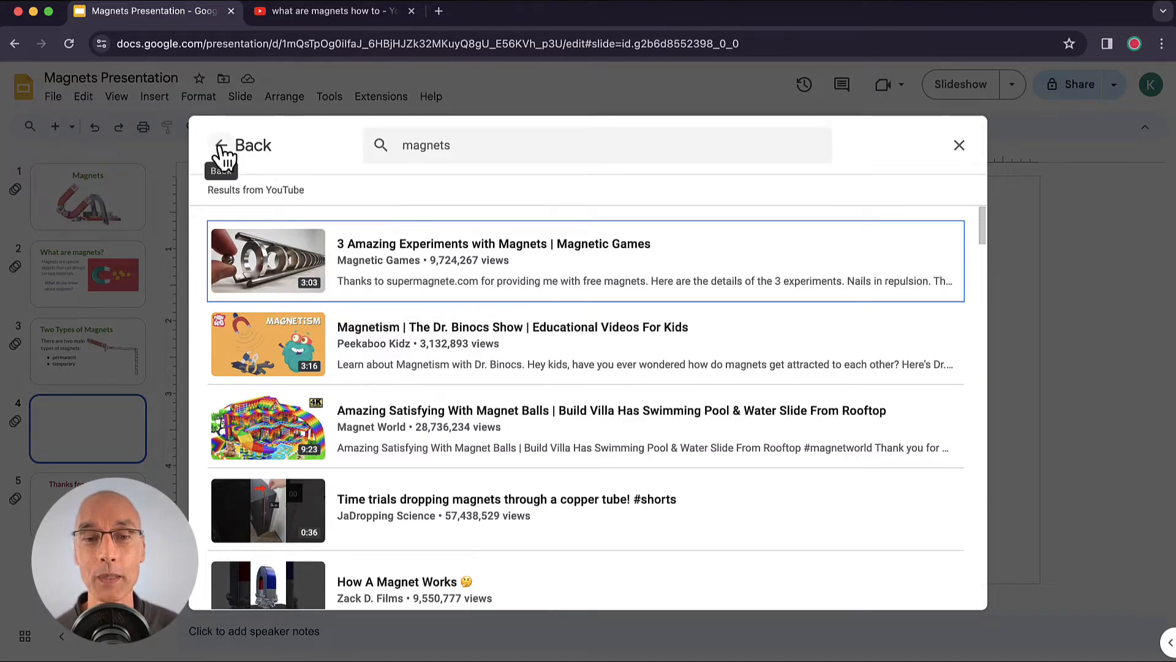
{"action": "left_click", "coordinate": [241, 144]}
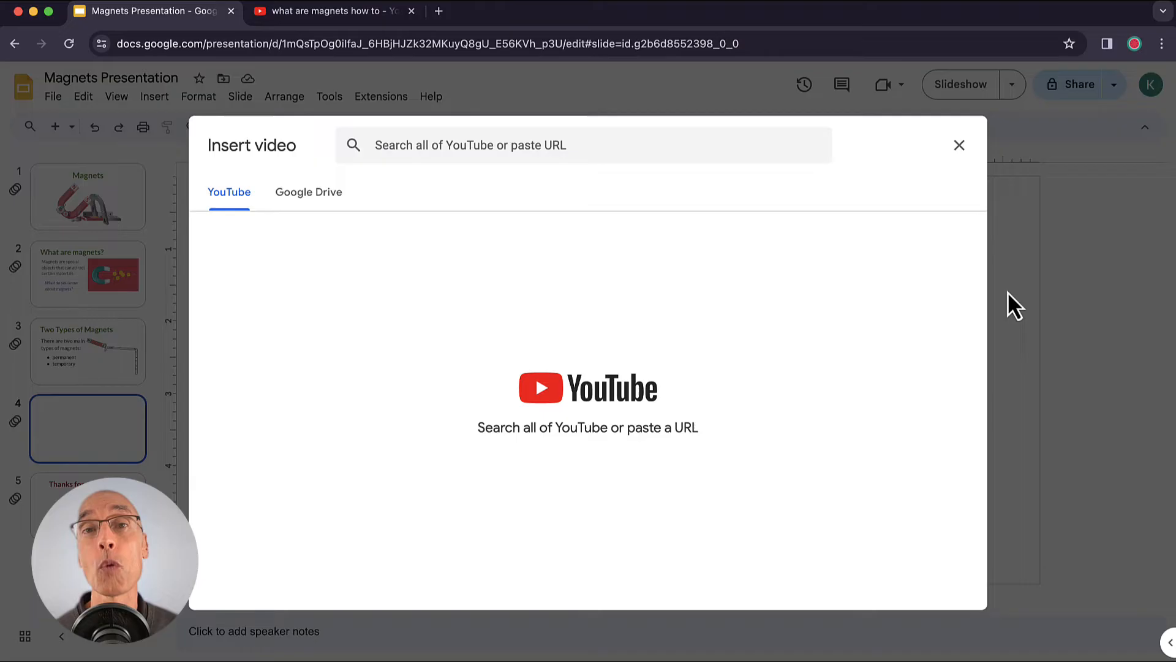
{"action": "mouse_move", "coordinate": [784, 113]}
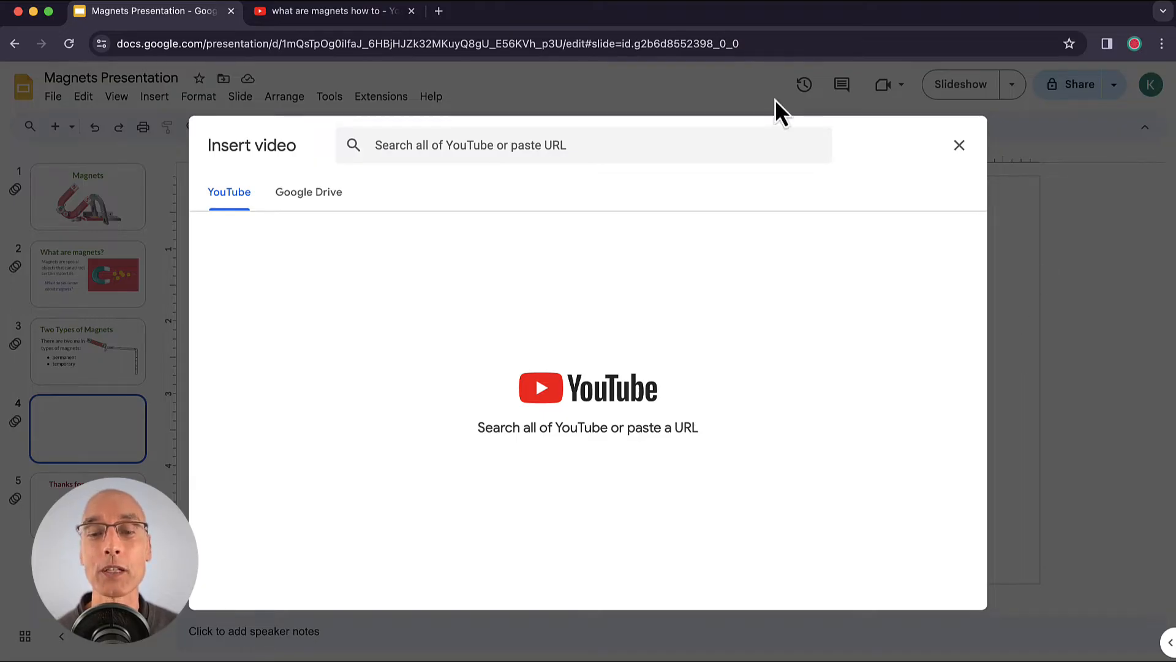
{"action": "left_click", "coordinate": [330, 11]}
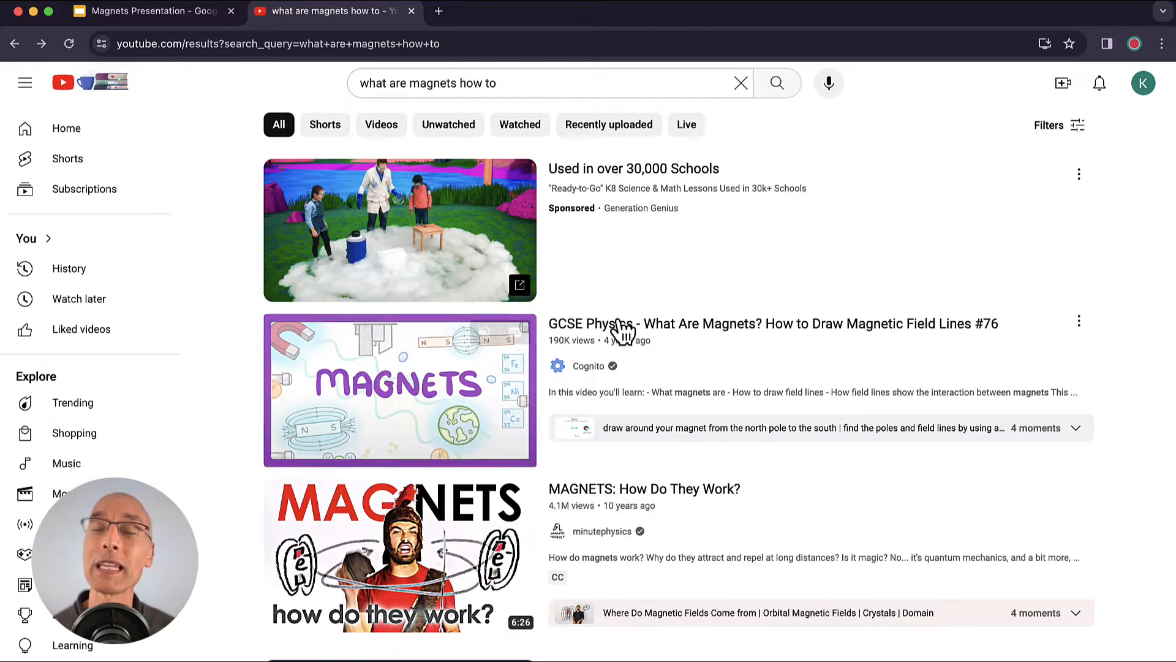
Copy the GCSE Physics magnets video's YouTube share link and return to Slides.
{"action": "left_click", "coordinate": [773, 324]}
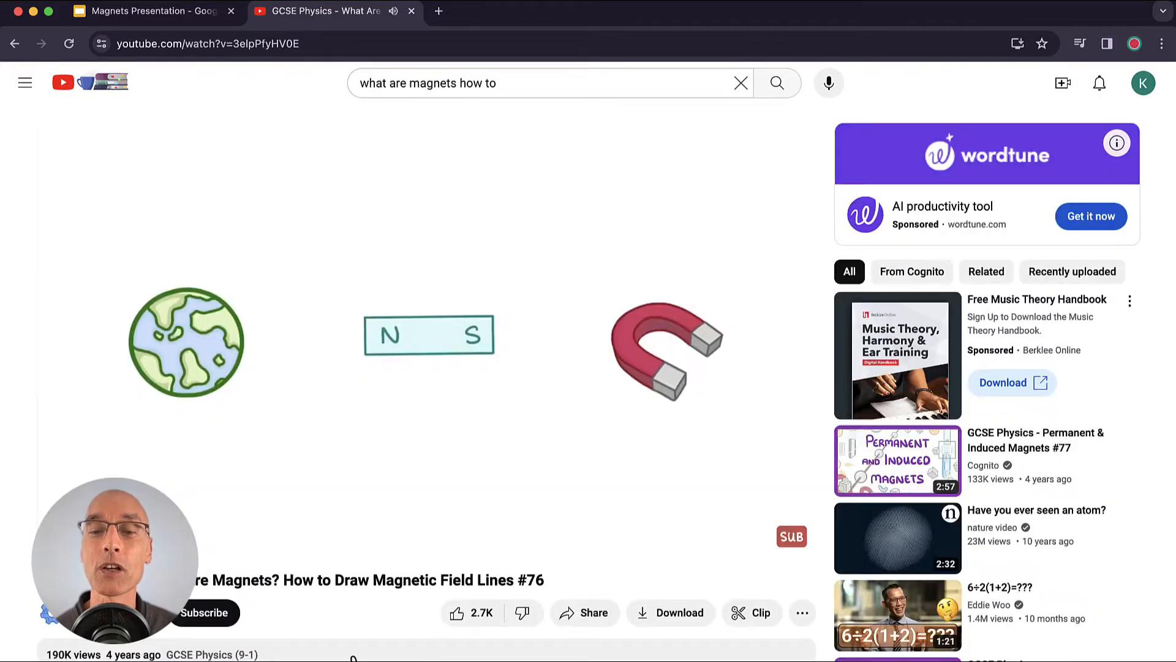
{"action": "left_click", "coordinate": [584, 613]}
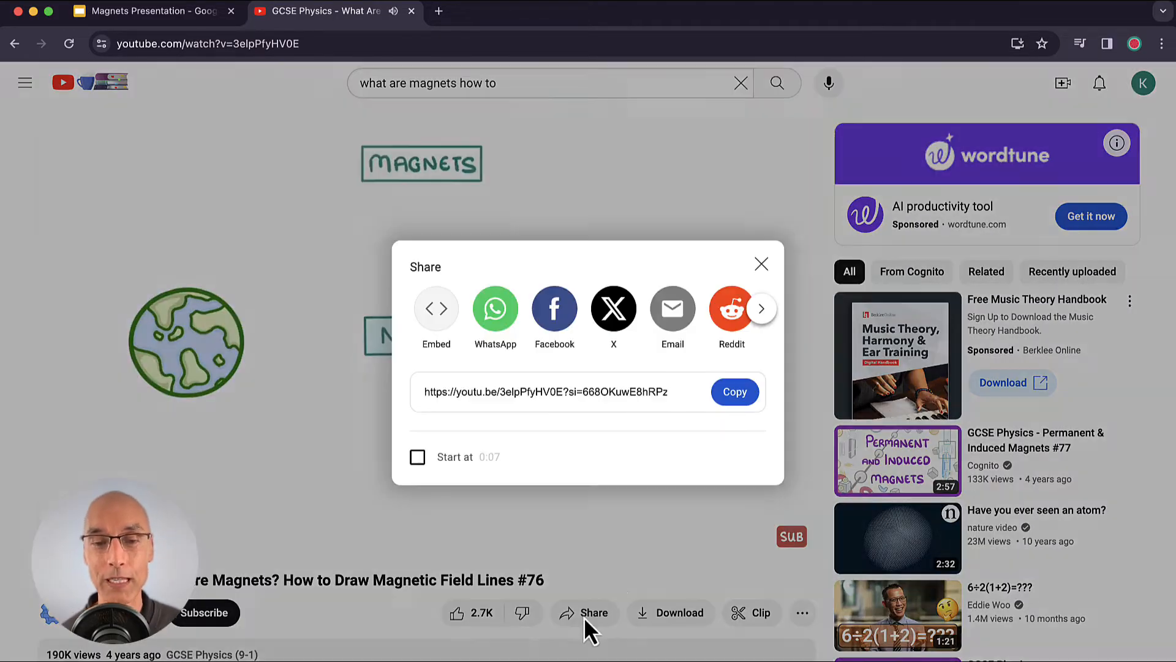
{"action": "mouse_move", "coordinate": [681, 482]}
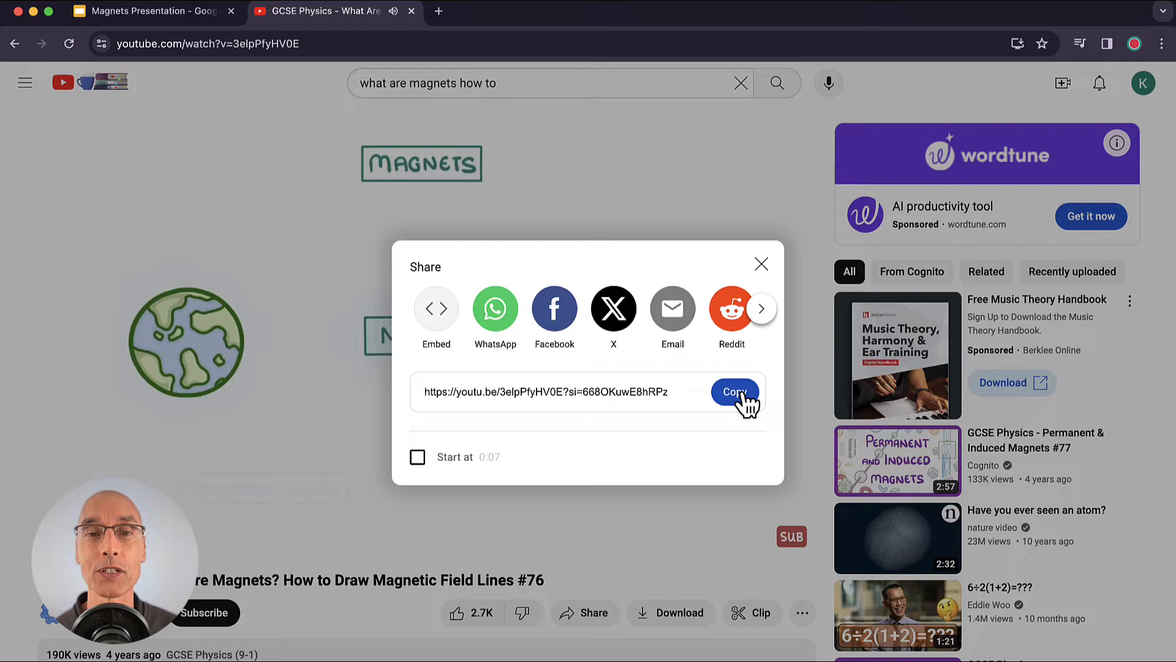
{"action": "left_click", "coordinate": [734, 391]}
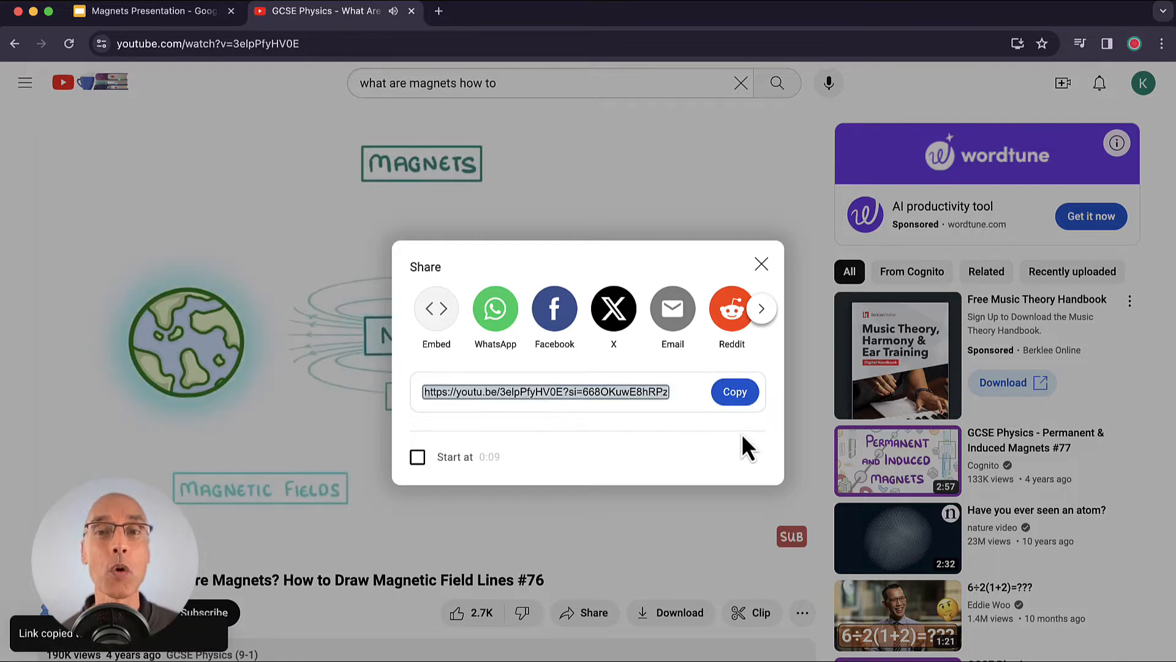
{"action": "left_click", "coordinate": [143, 11]}
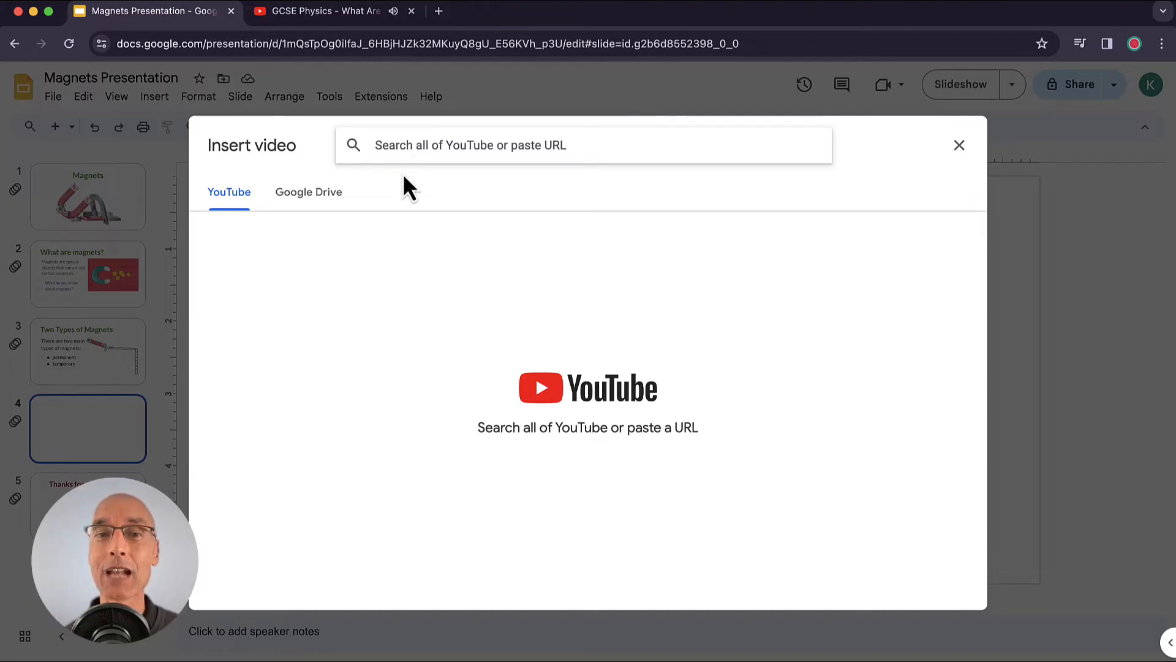
{"action": "type", "text": "https://youtu.be/3elpPfyHV0E?si=668OKuwE8hRPzBb3"}
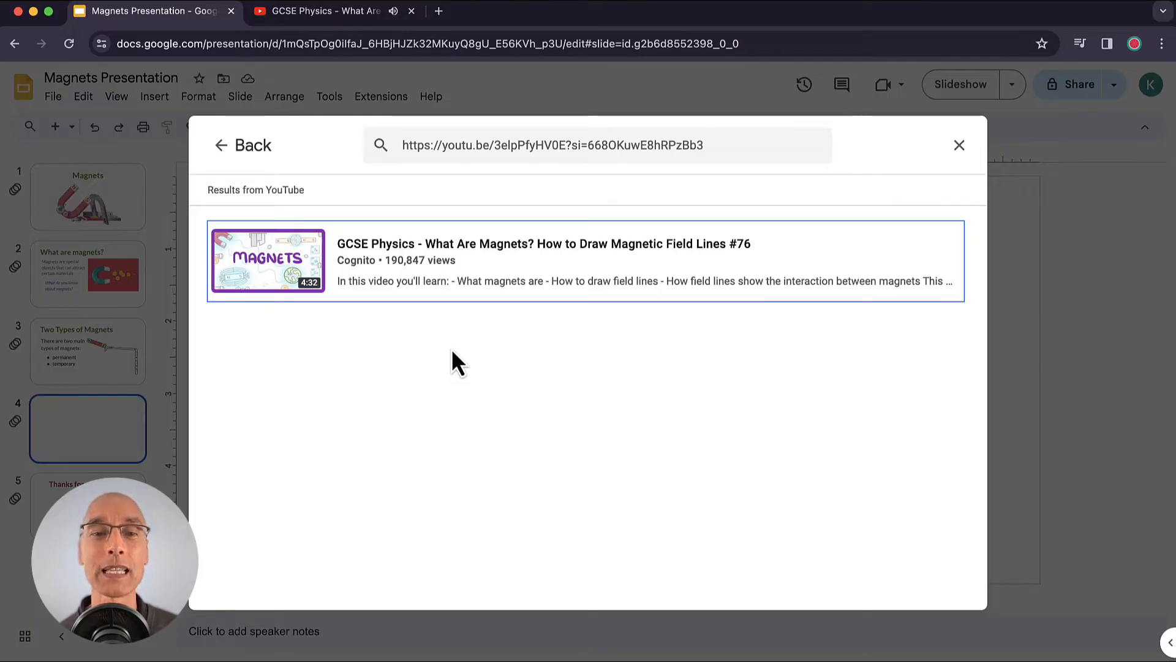
{"action": "mouse_move", "coordinate": [494, 297]}
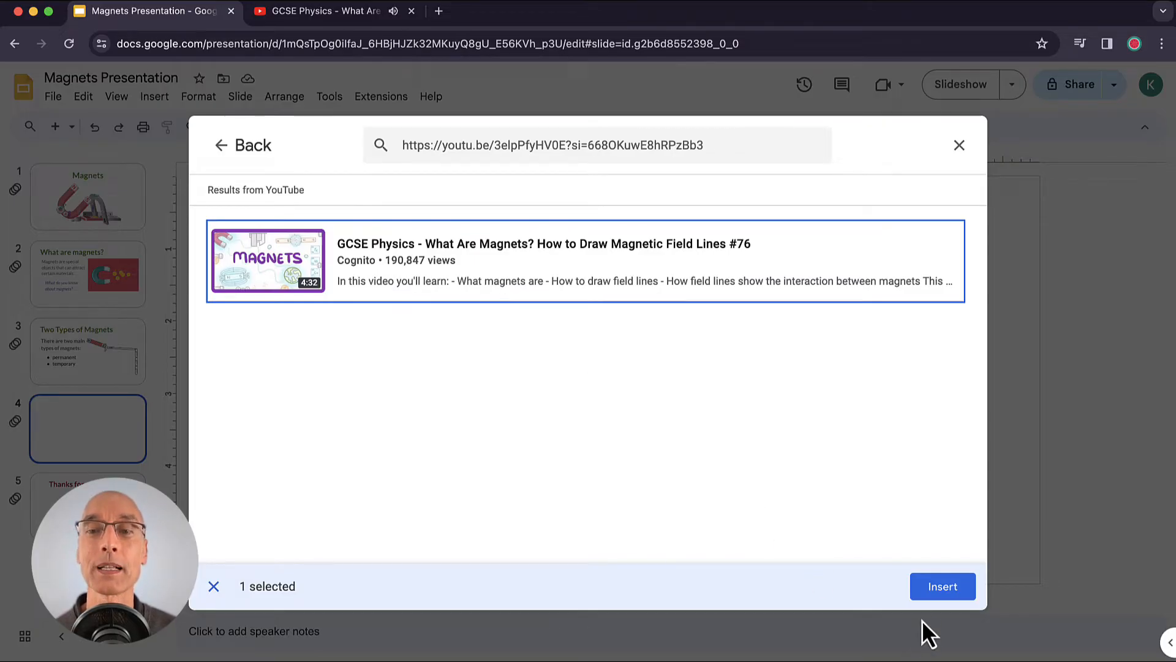
{"action": "left_click", "coordinate": [942, 585]}
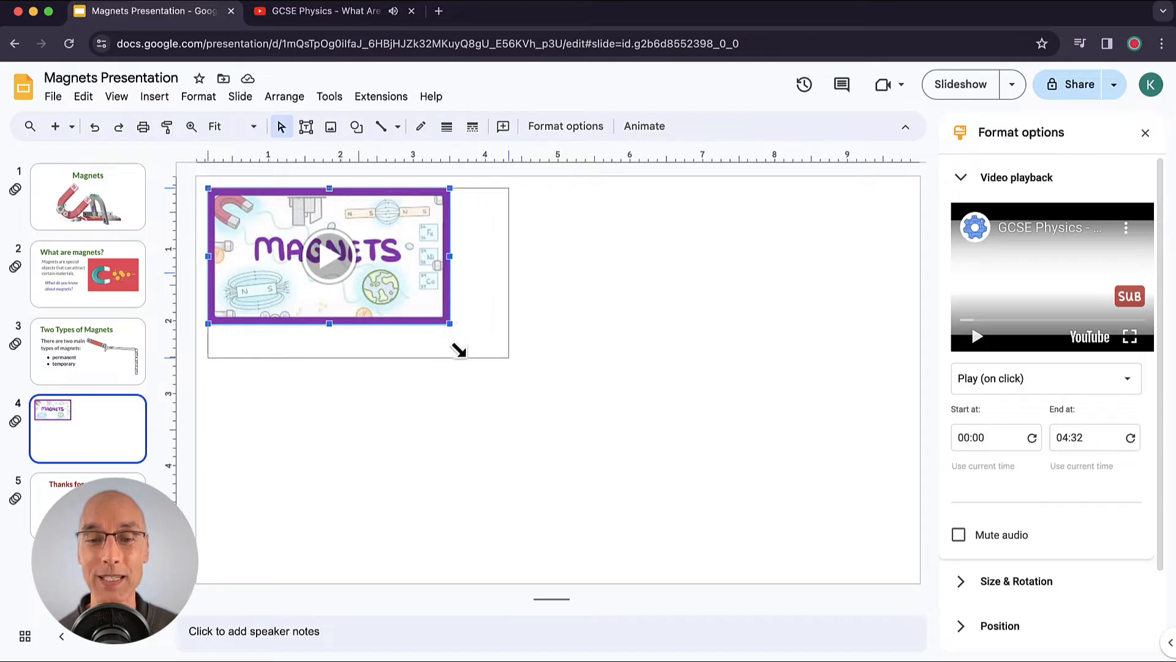
Enlarge the magnets video by dragging its corners and centre it on slide 4.
{"action": "left_click_drag", "start_coordinate": [451, 323], "coordinate": [619, 421]}
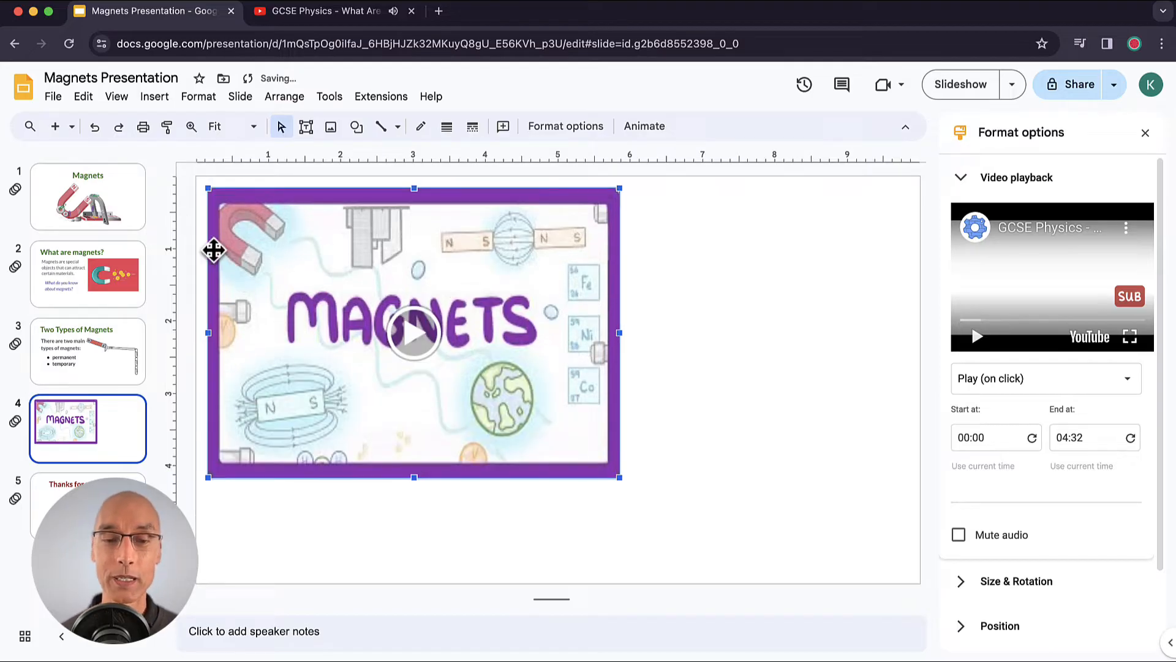
{"action": "left_click_drag", "start_coordinate": [618, 477], "coordinate": [613, 419]}
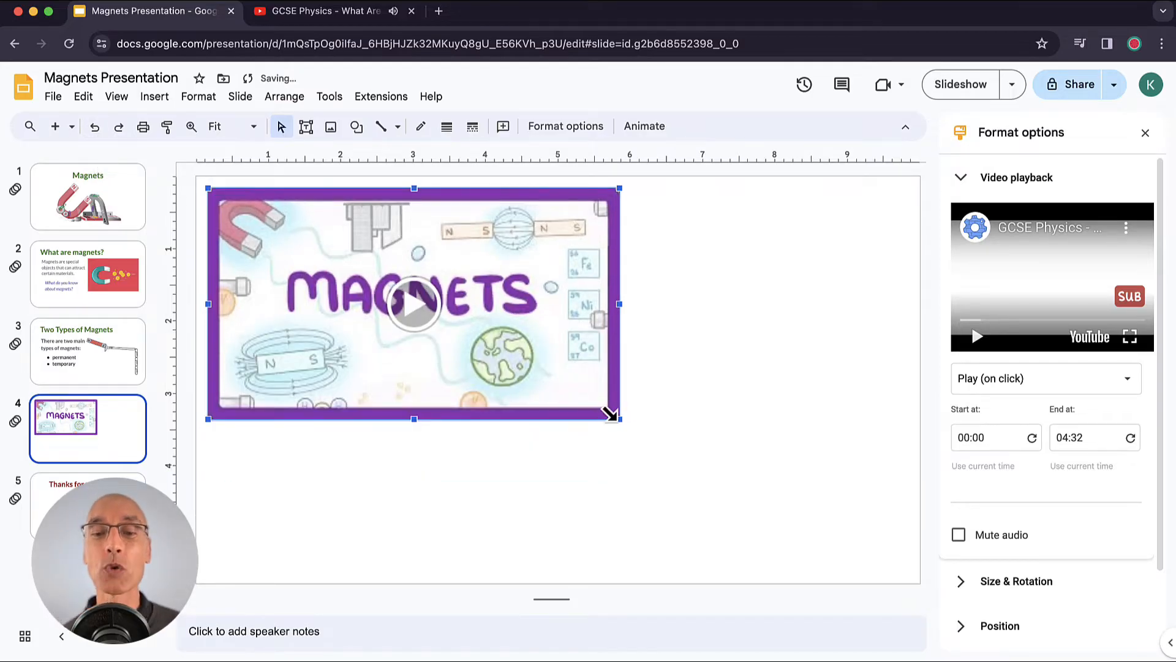
{"action": "left_click_drag", "start_coordinate": [611, 415], "coordinate": [799, 520]}
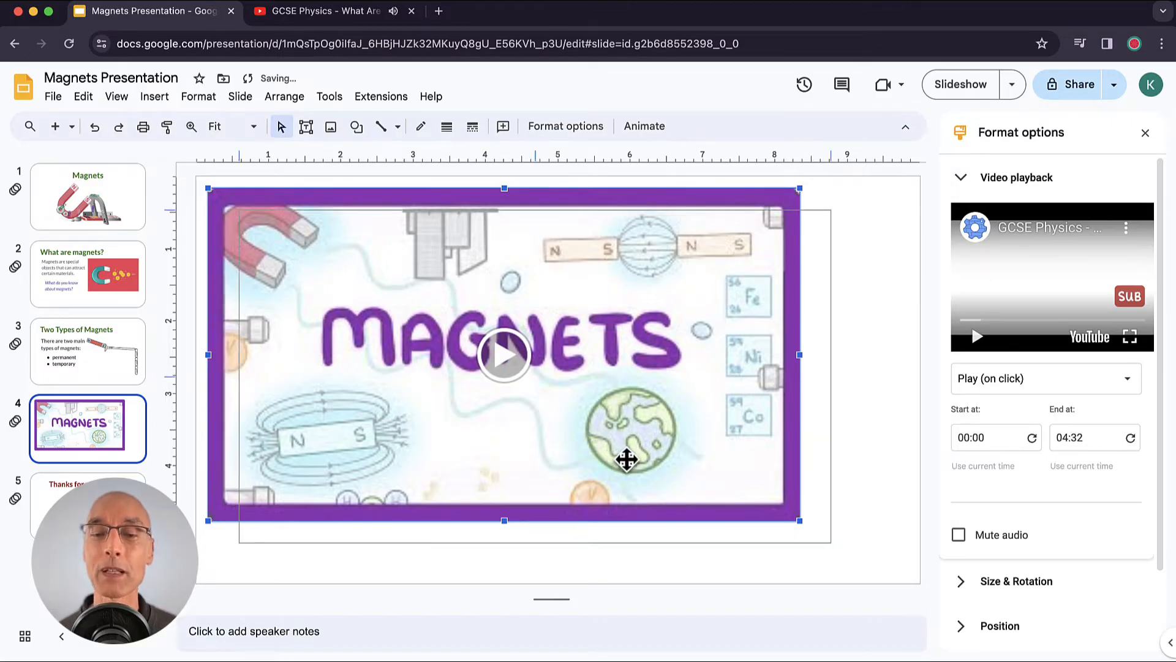
{"action": "left_click_drag", "start_coordinate": [627, 461], "coordinate": [651, 465]}
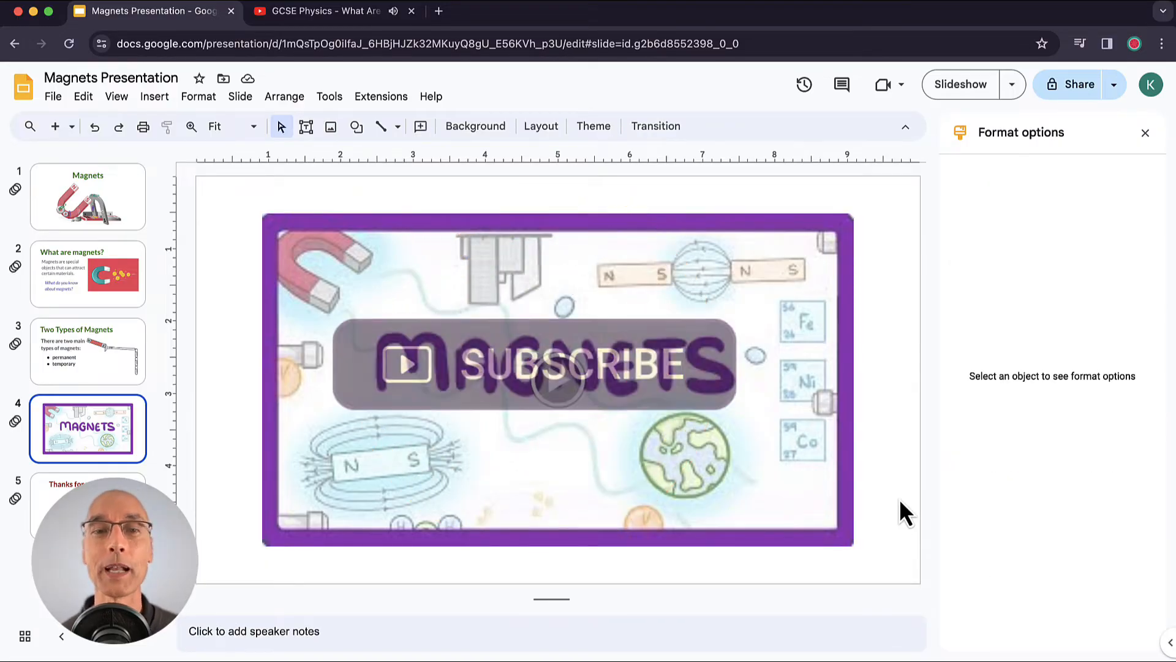
Open the video's playback options and keep the play mode as Play (on click).
{"action": "left_click", "coordinate": [558, 379]}
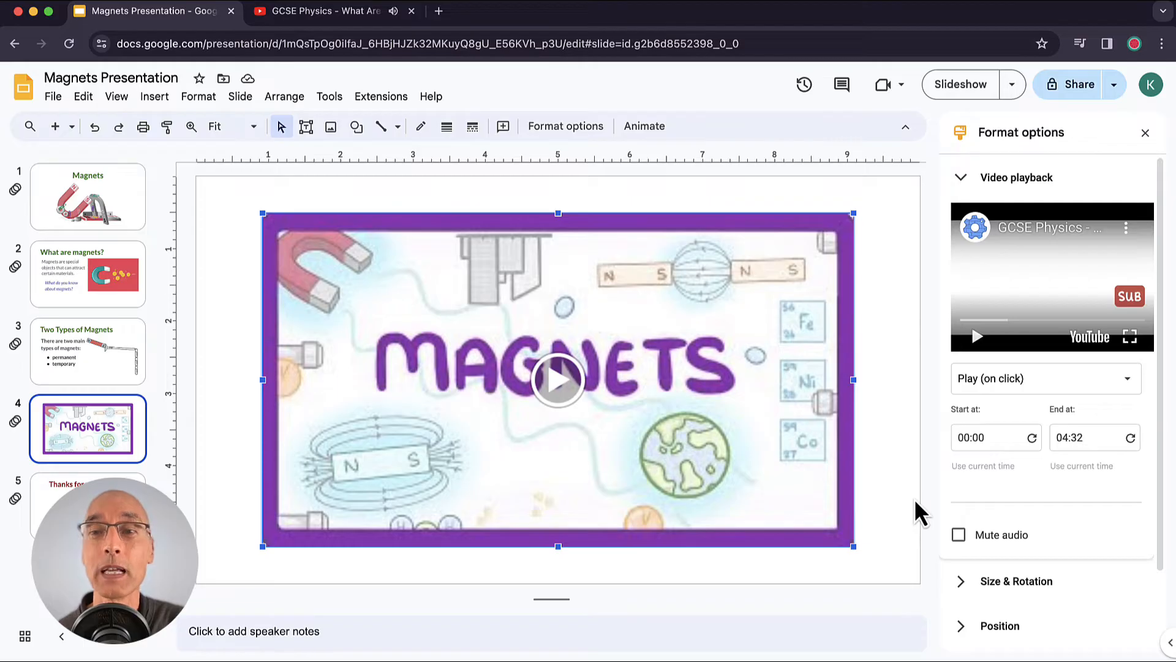
{"action": "mouse_move", "coordinate": [943, 473]}
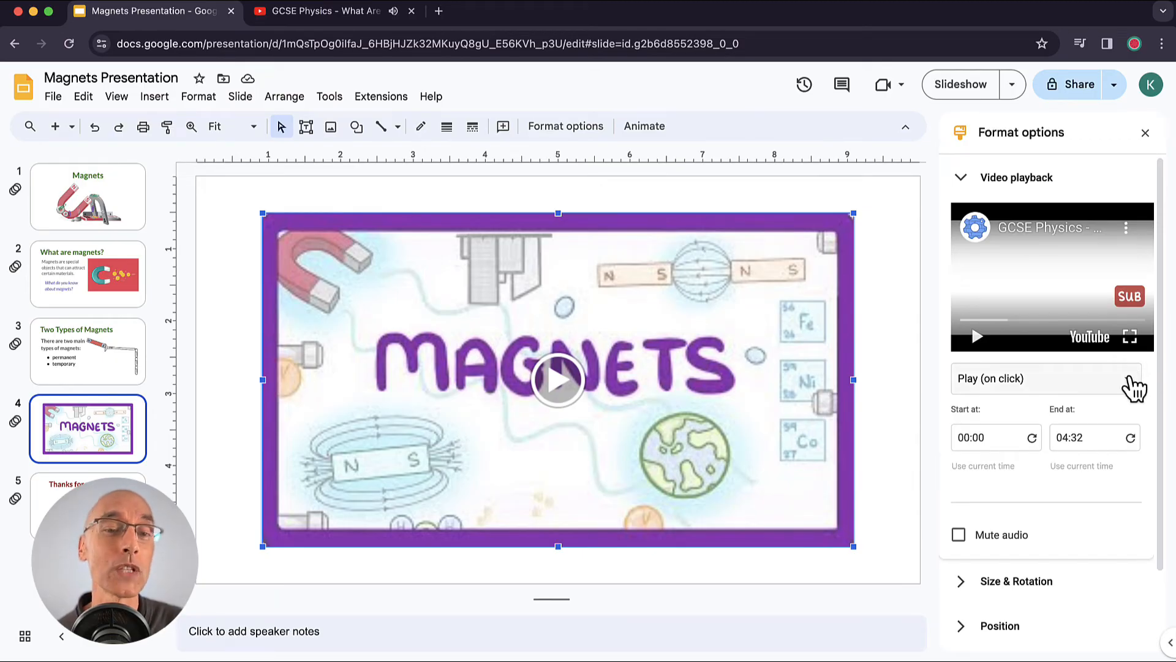
{"action": "left_click", "coordinate": [1043, 378]}
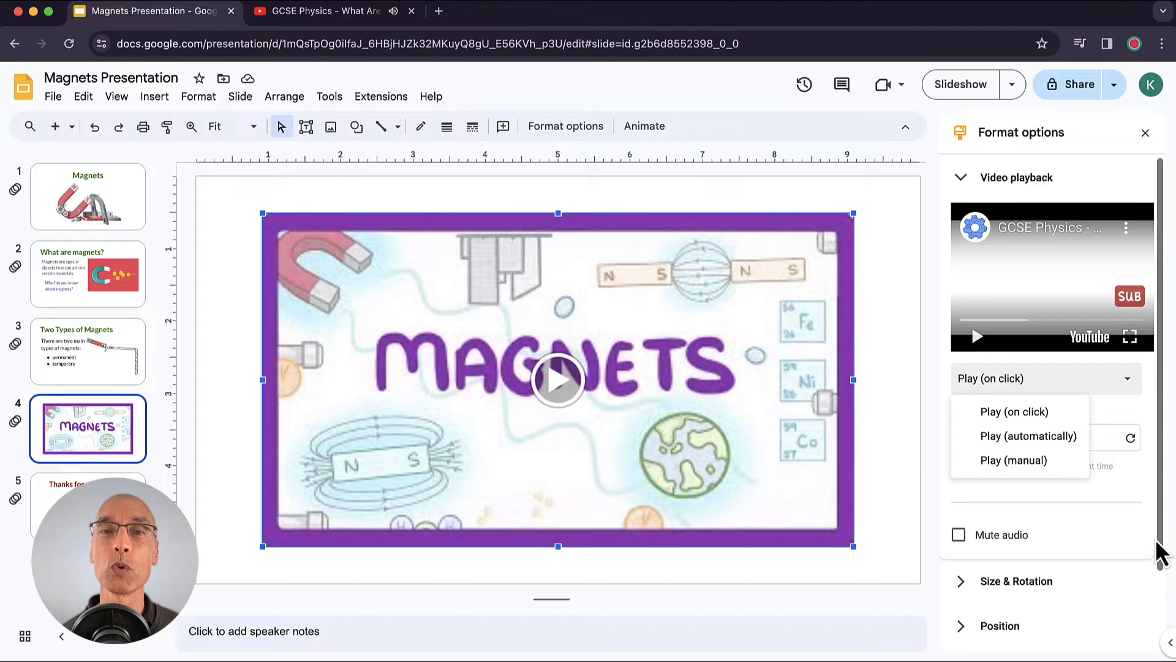
{"action": "mouse_move", "coordinate": [1145, 502]}
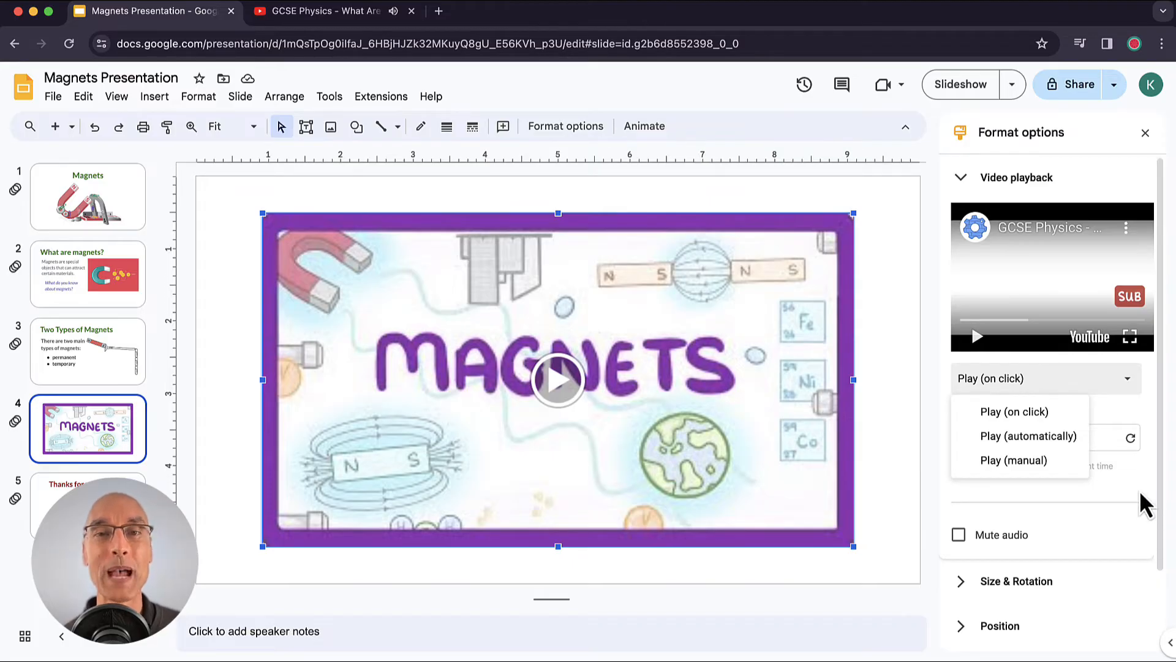
{"action": "left_click", "coordinate": [1014, 411]}
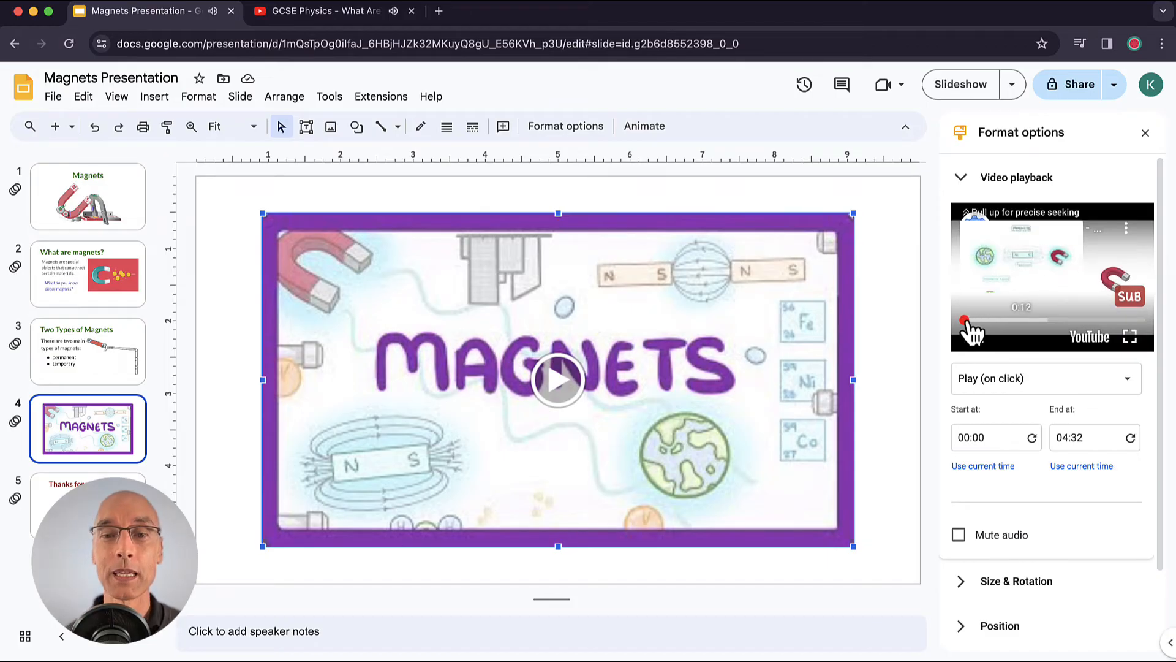
Scrub the preview to about 3:48 and use it as the End at time.
{"action": "left_click_drag", "start_coordinate": [968, 320], "coordinate": [1059, 319]}
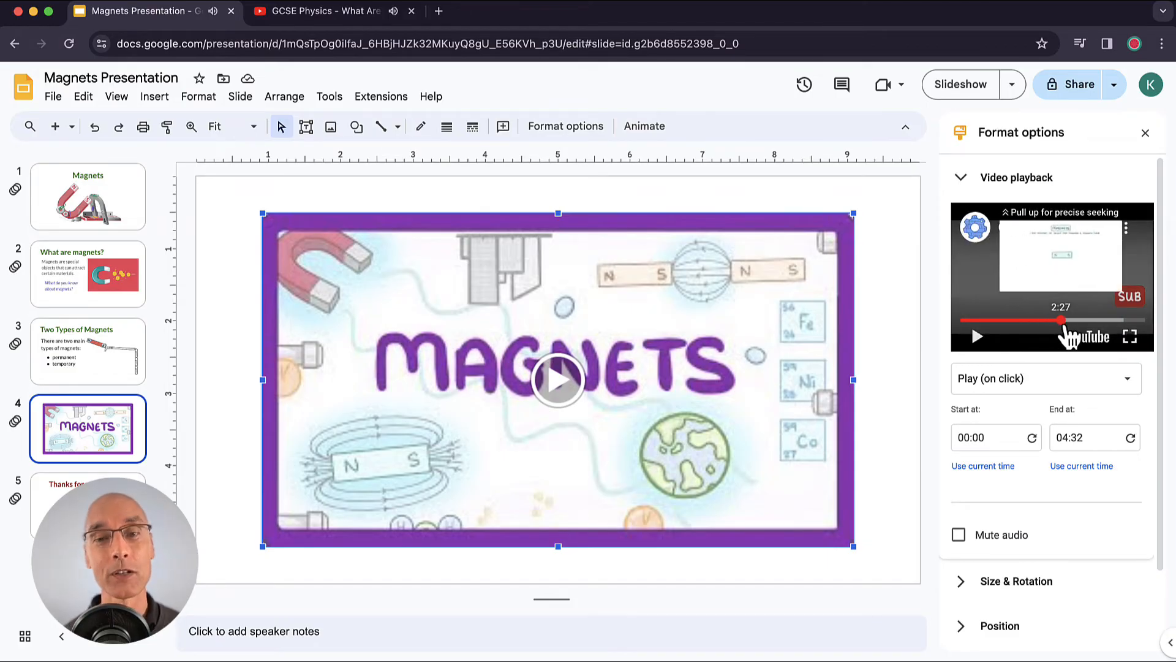
{"action": "left_click_drag", "start_coordinate": [1060, 320], "coordinate": [1113, 320]}
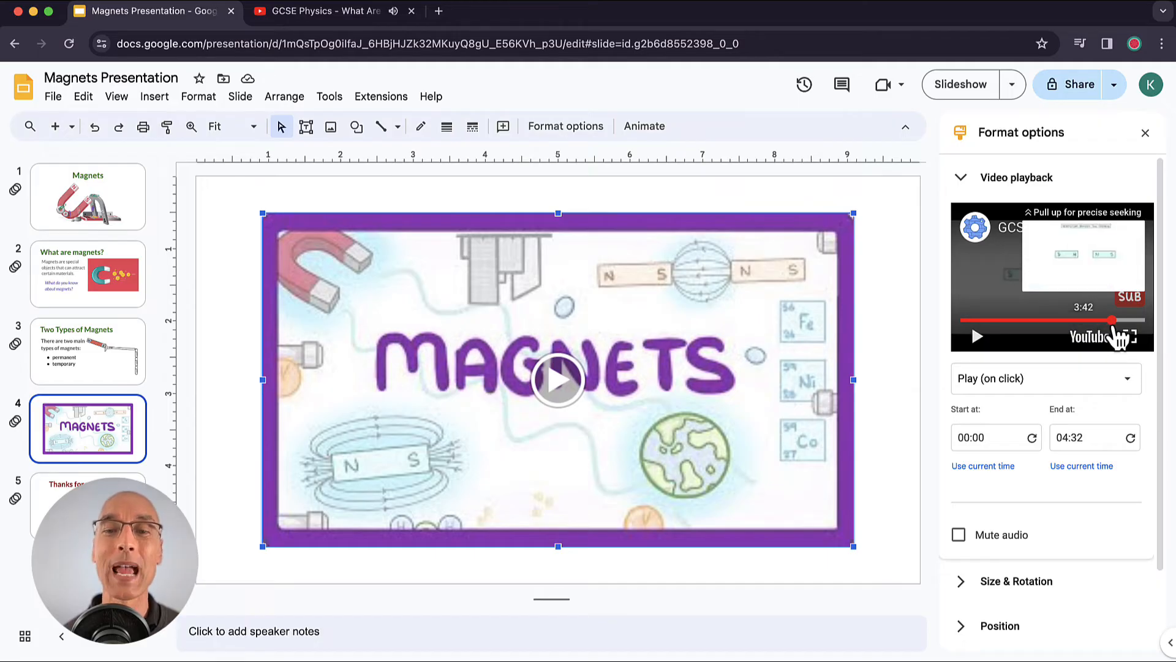
{"action": "left_click", "coordinate": [978, 336]}
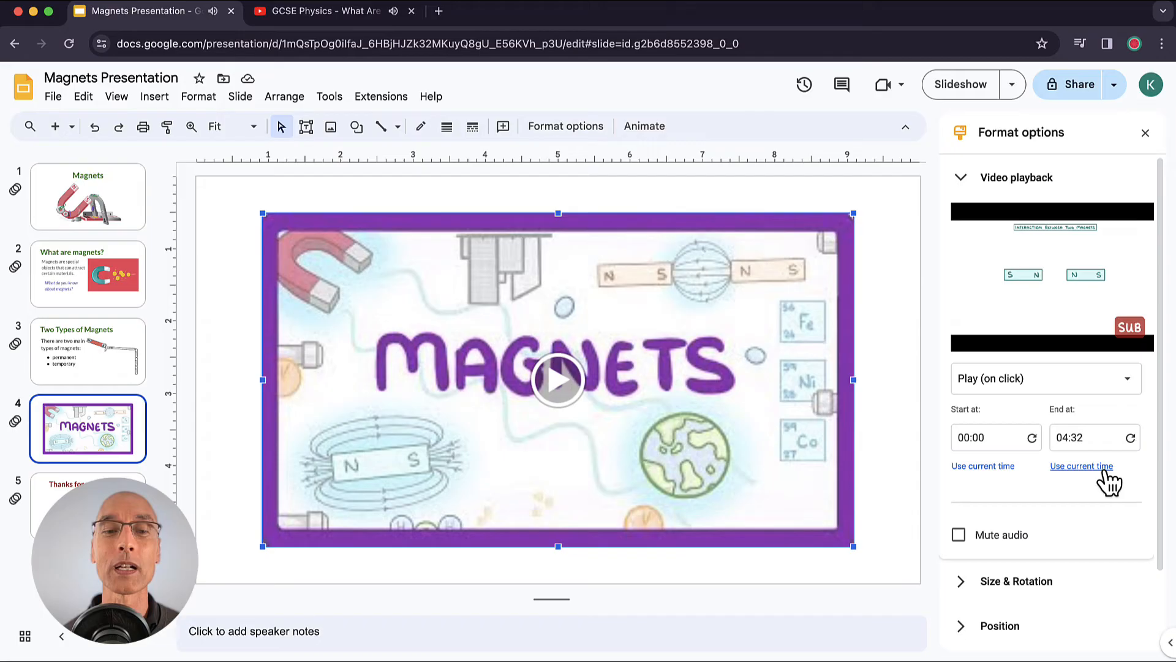
{"action": "left_click", "coordinate": [1081, 466]}
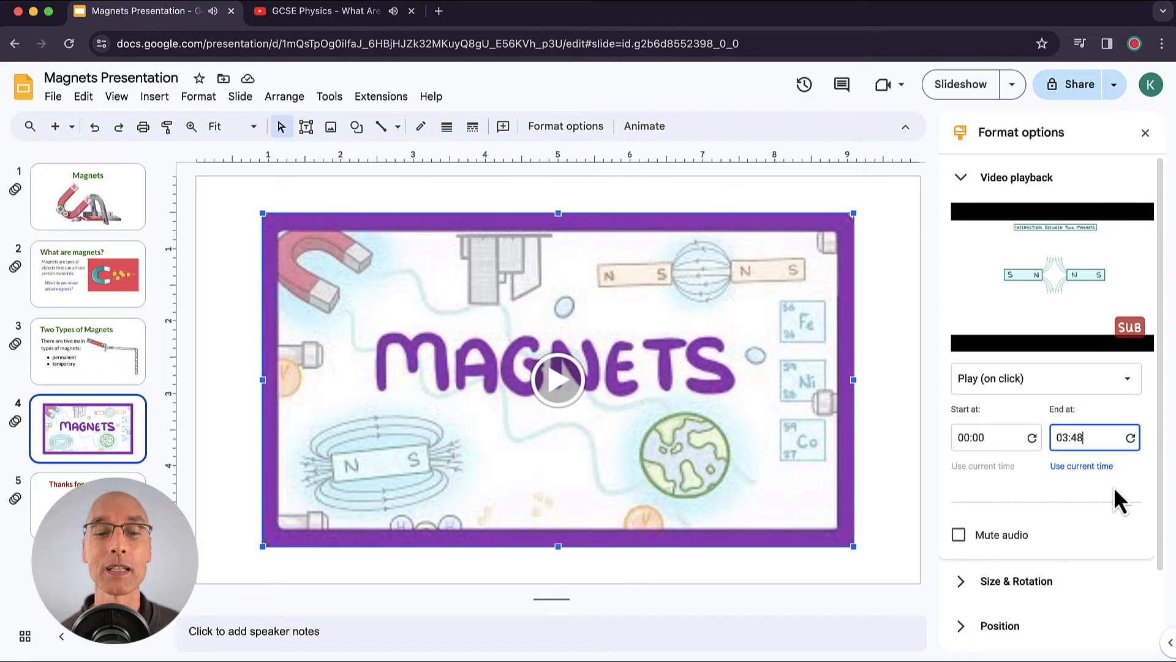
{"action": "left_click", "coordinate": [959, 534]}
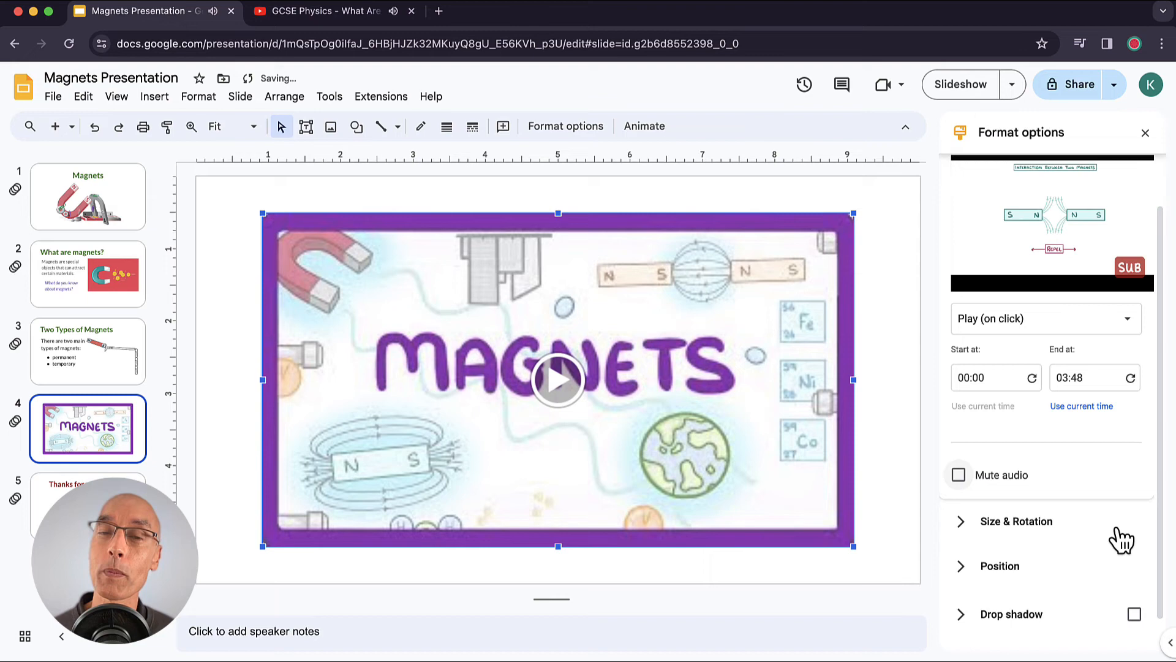
Scroll the Format options panel and tick Drop shadow for the video.
{"action": "scroll", "scroll_direction": "down", "scroll_amount": 3}
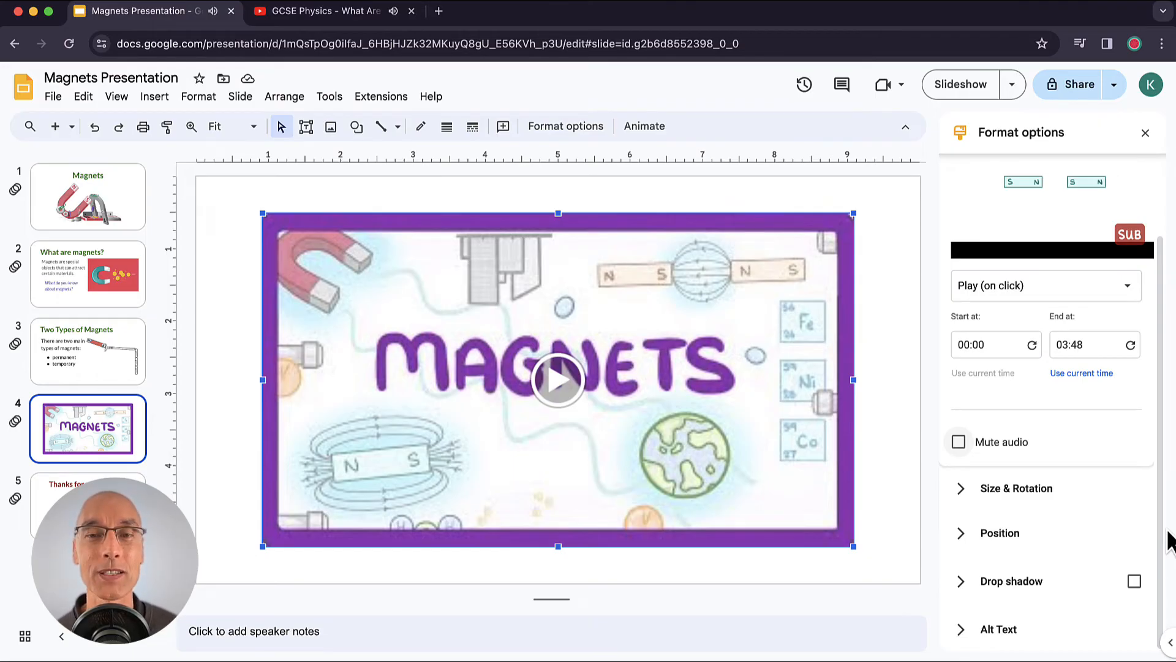
{"action": "mouse_move", "coordinate": [974, 589]}
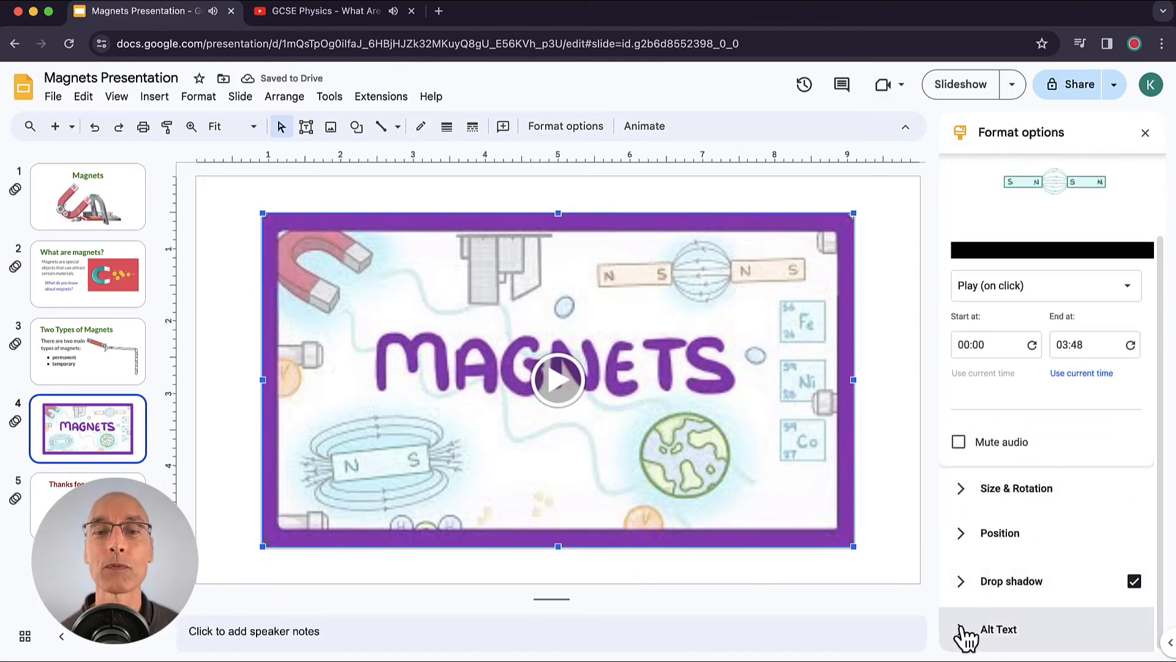
{"action": "left_click", "coordinate": [998, 629]}
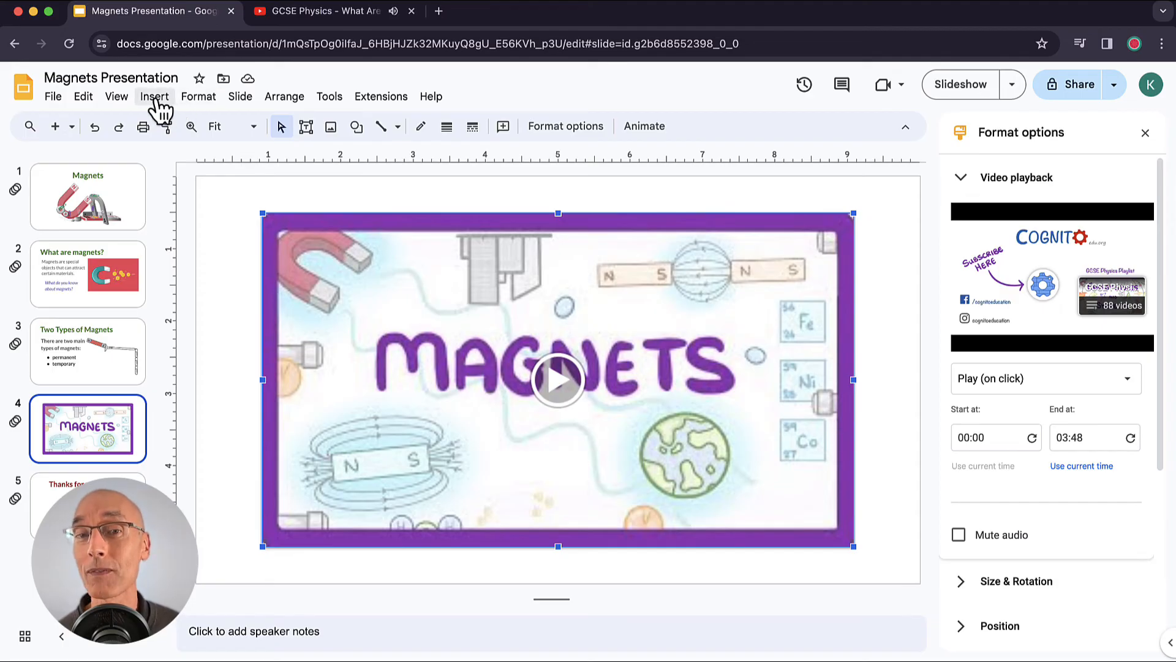
{"action": "left_click", "coordinate": [154, 96]}
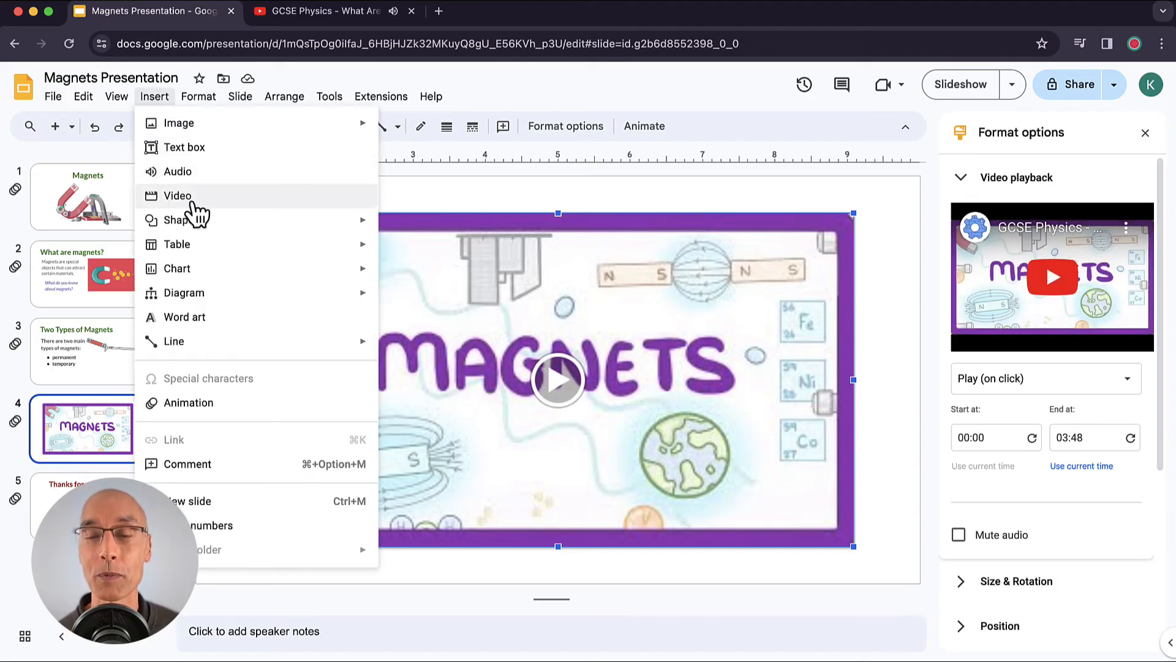
{"action": "left_click", "coordinate": [177, 195]}
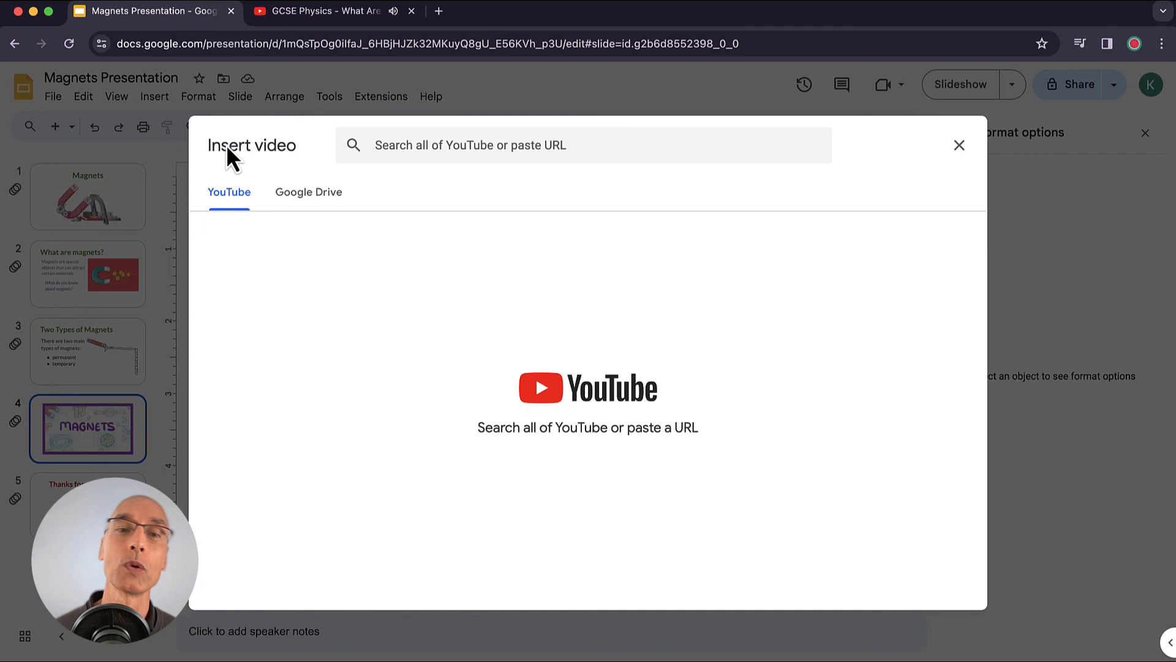
{"action": "left_click", "coordinate": [308, 191]}
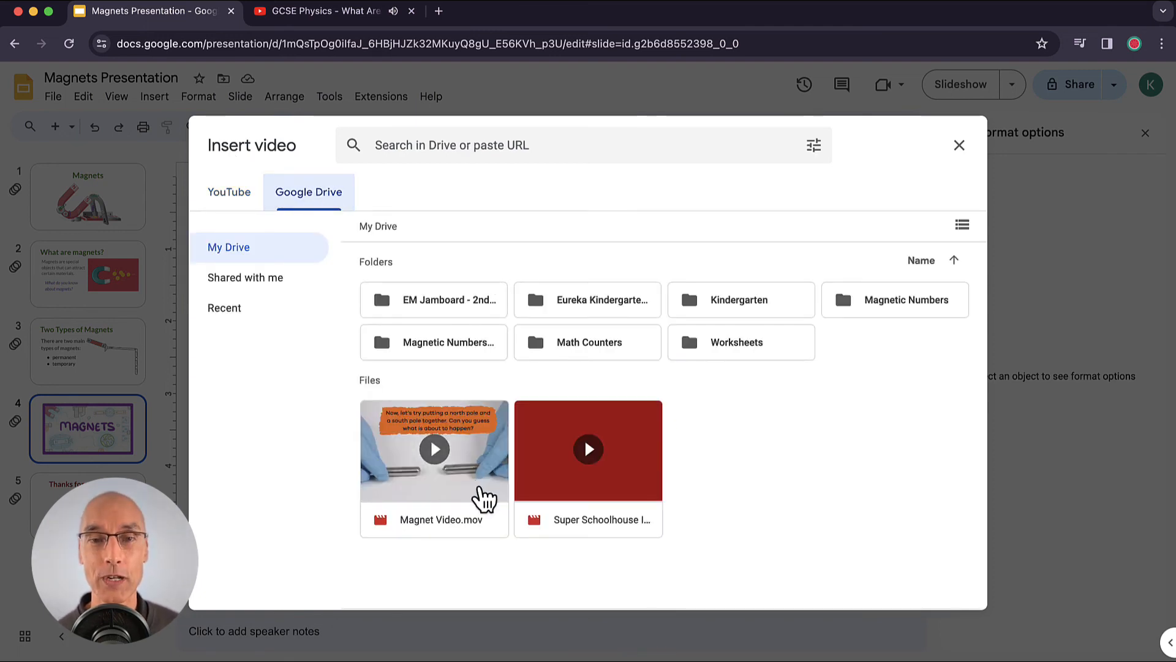
{"action": "left_click", "coordinate": [434, 450]}
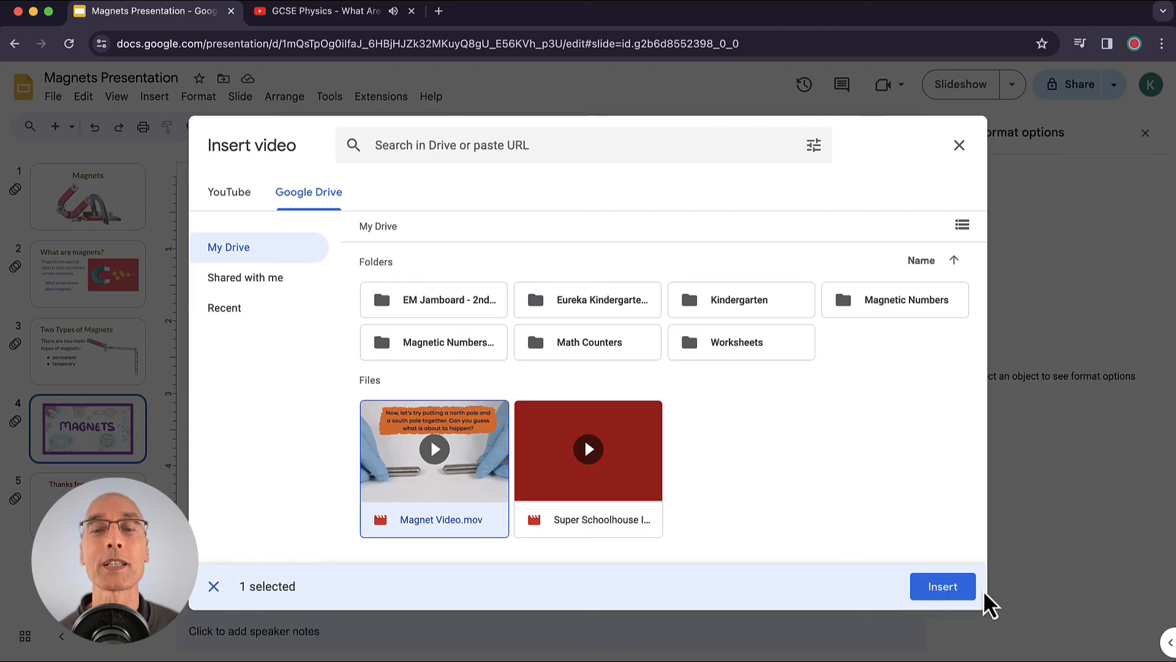
{"action": "left_click", "coordinate": [943, 585]}
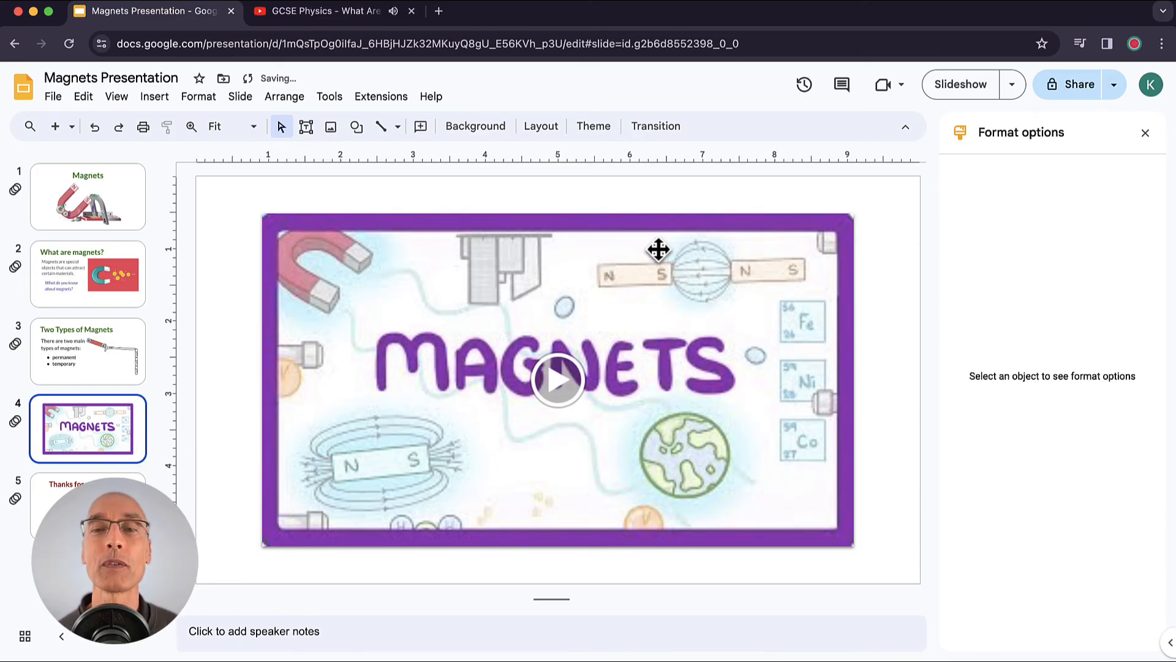
{"action": "mouse_move", "coordinate": [1035, 231]}
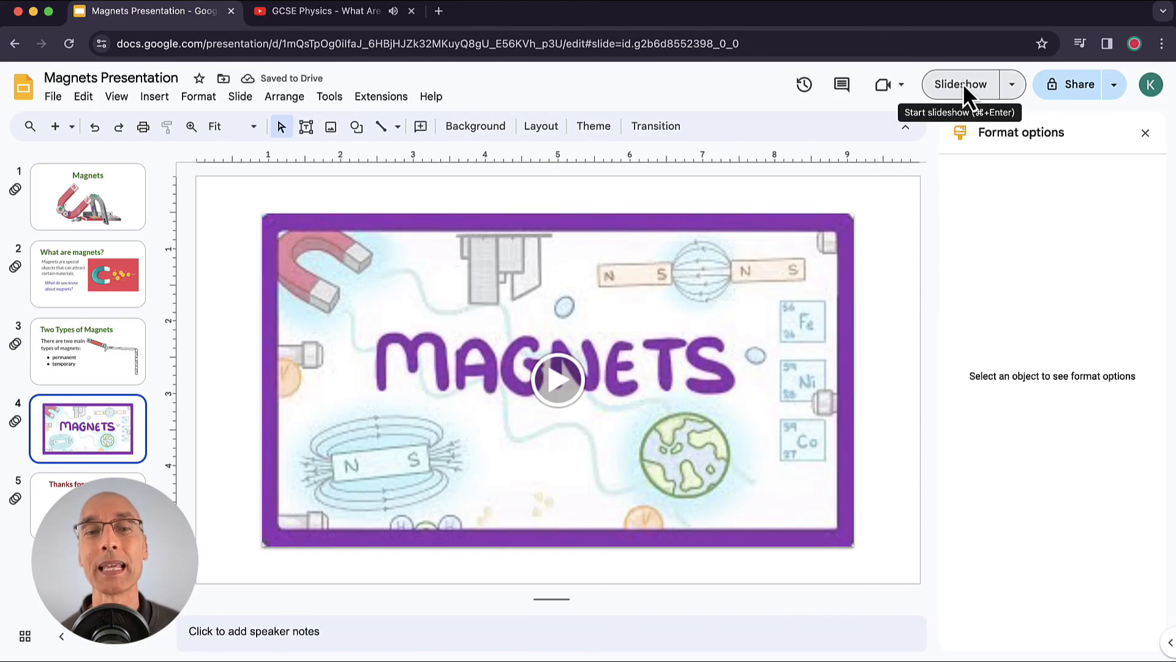
Start the Magnets Presentation slideshow.
{"action": "left_click", "coordinate": [557, 380]}
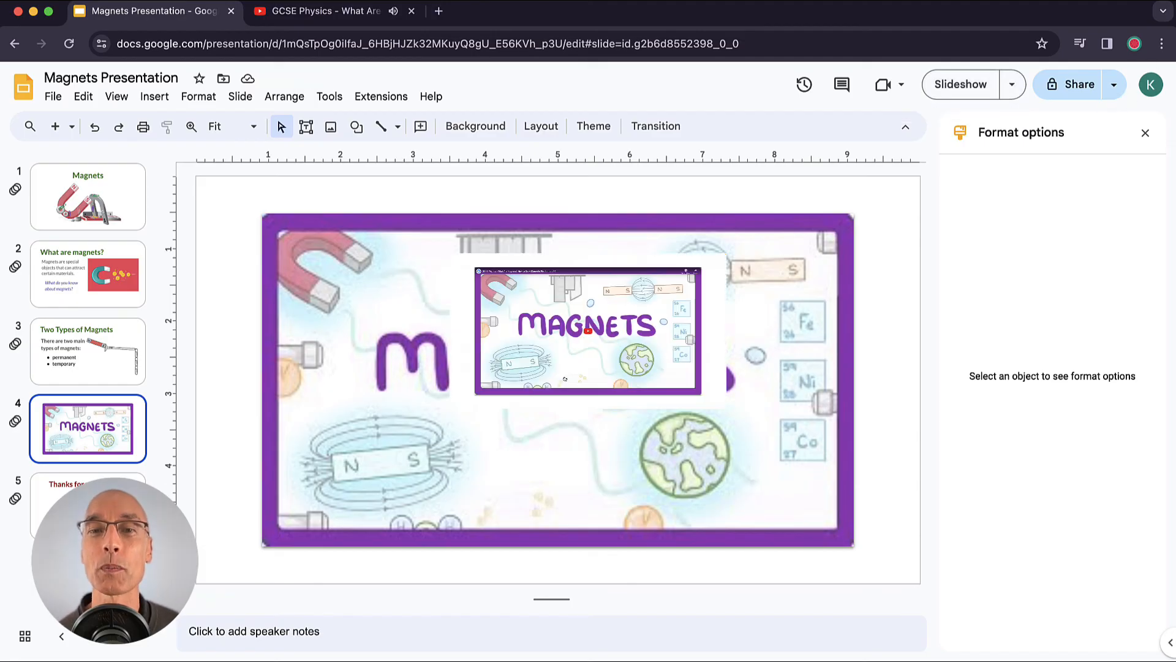